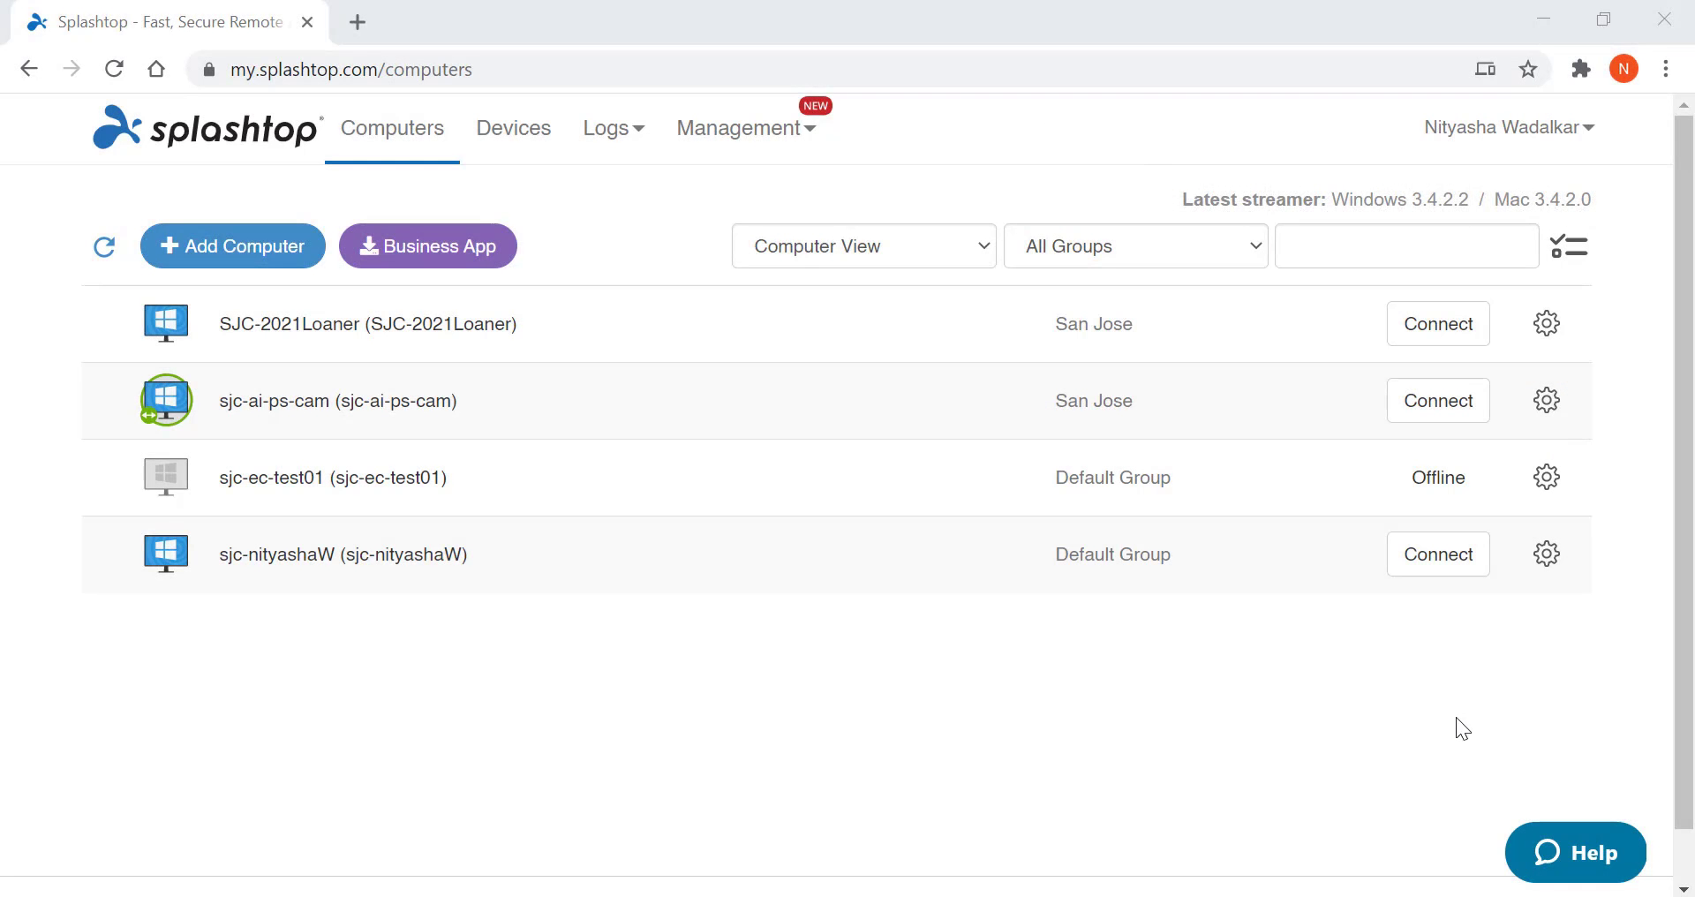
Step: Launch the Splashtop Business desktop app from the my.splashtop.com Computers page
click(355, 69)
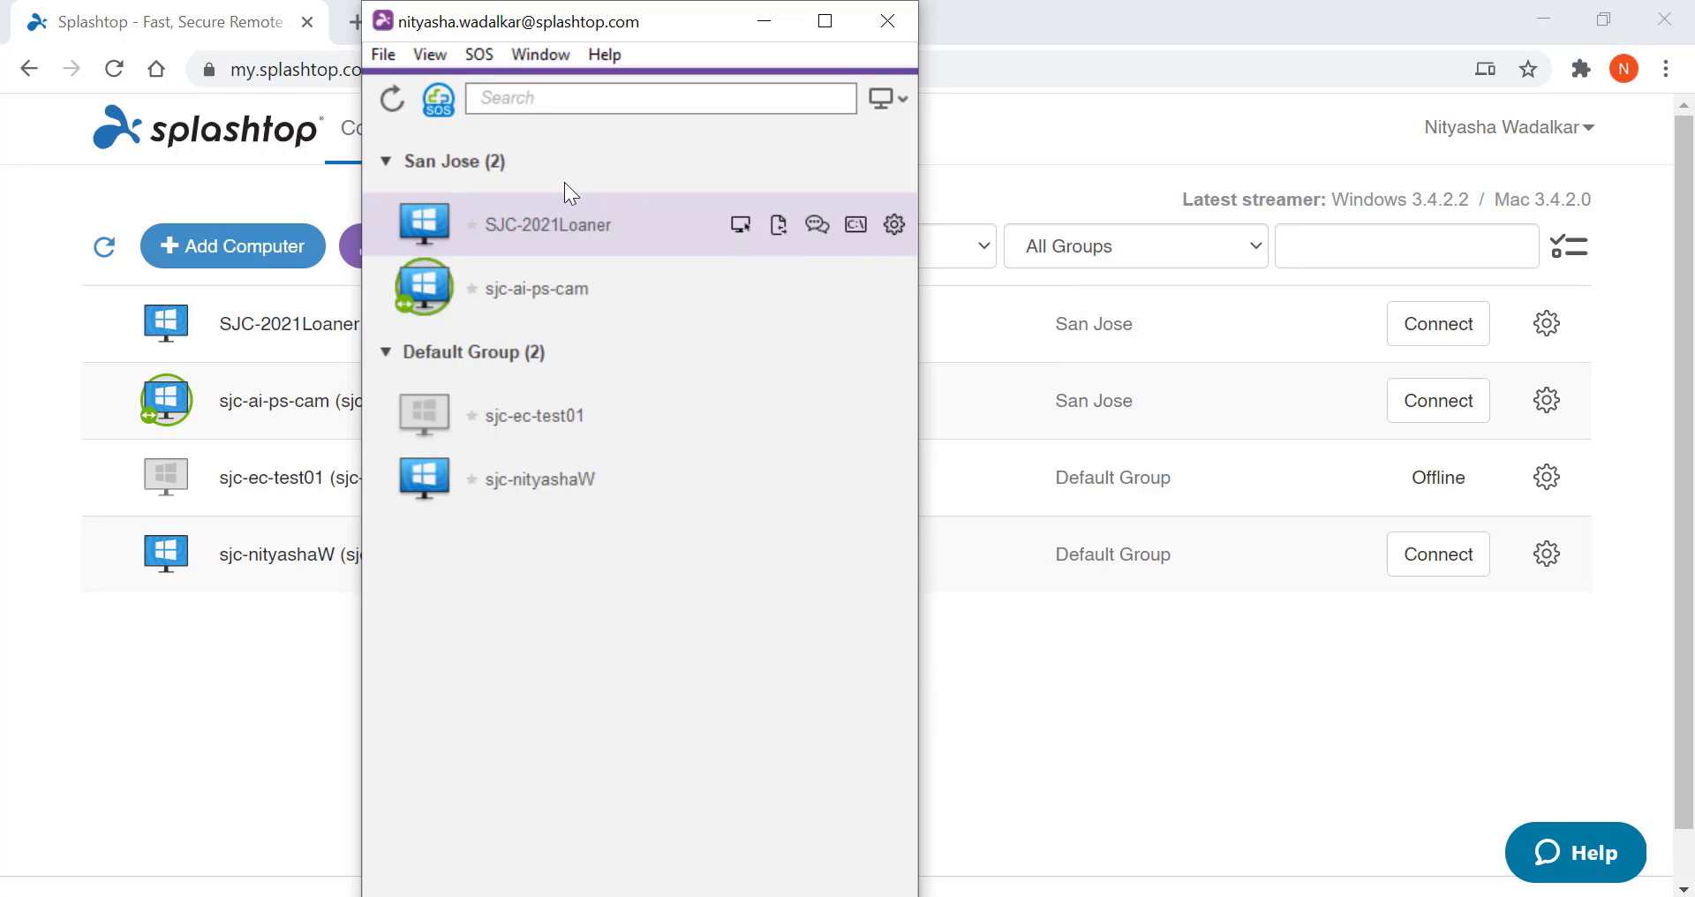
mouse_move(742, 224)
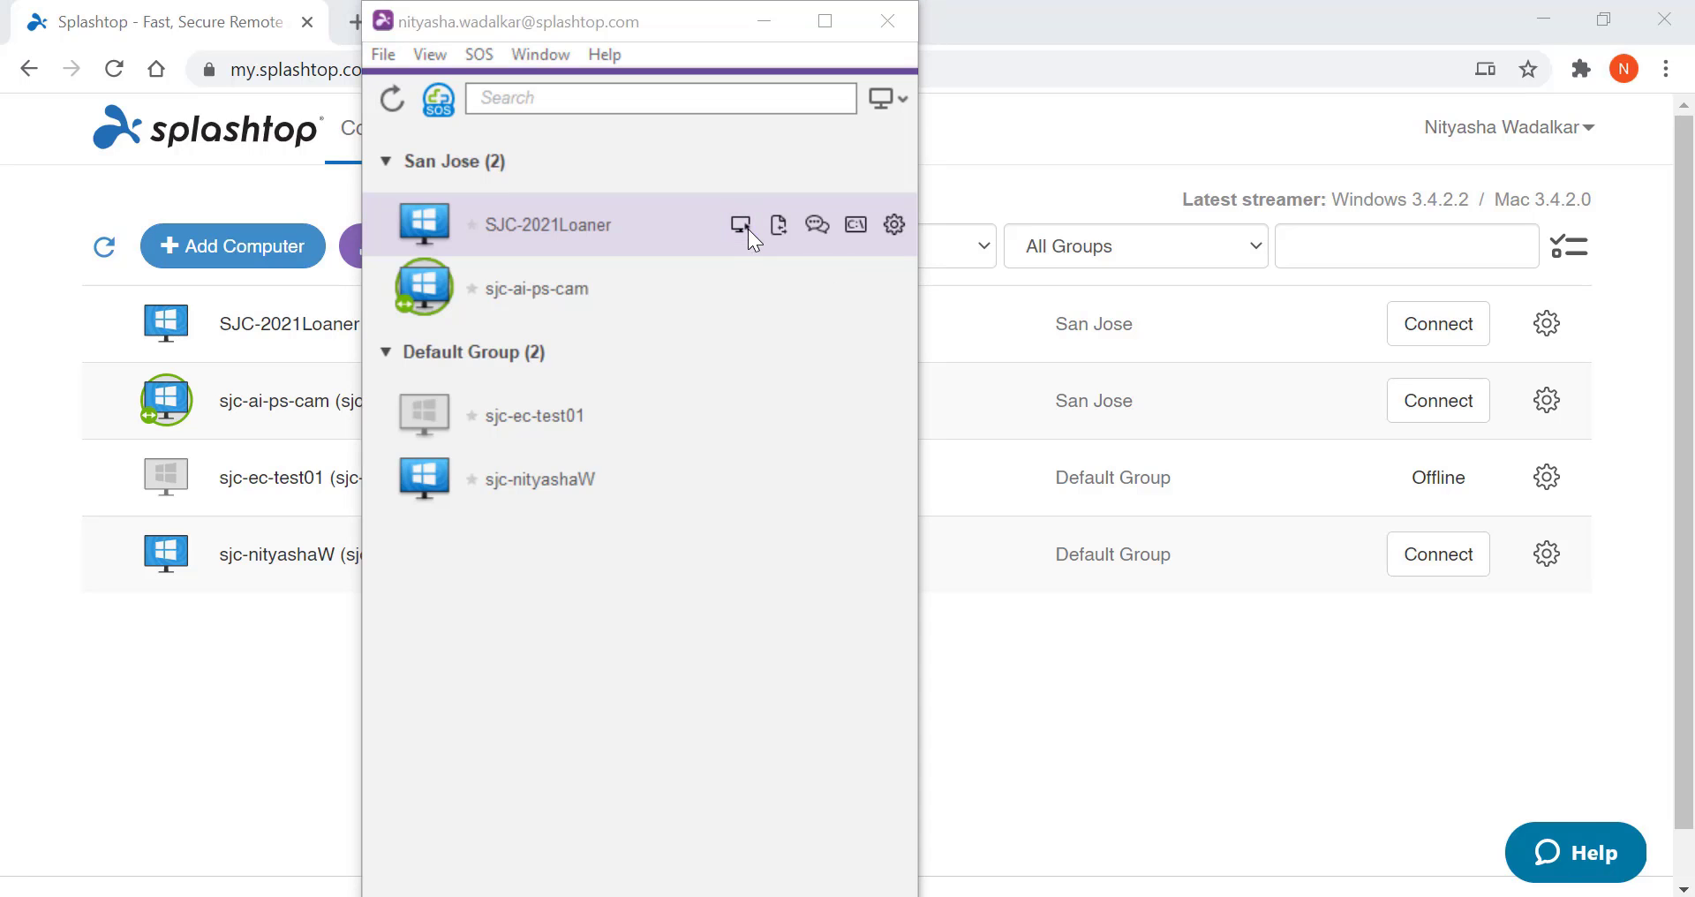
Step: Connect to SJC-2021Loaner and log in to its Windows account
click(740, 224)
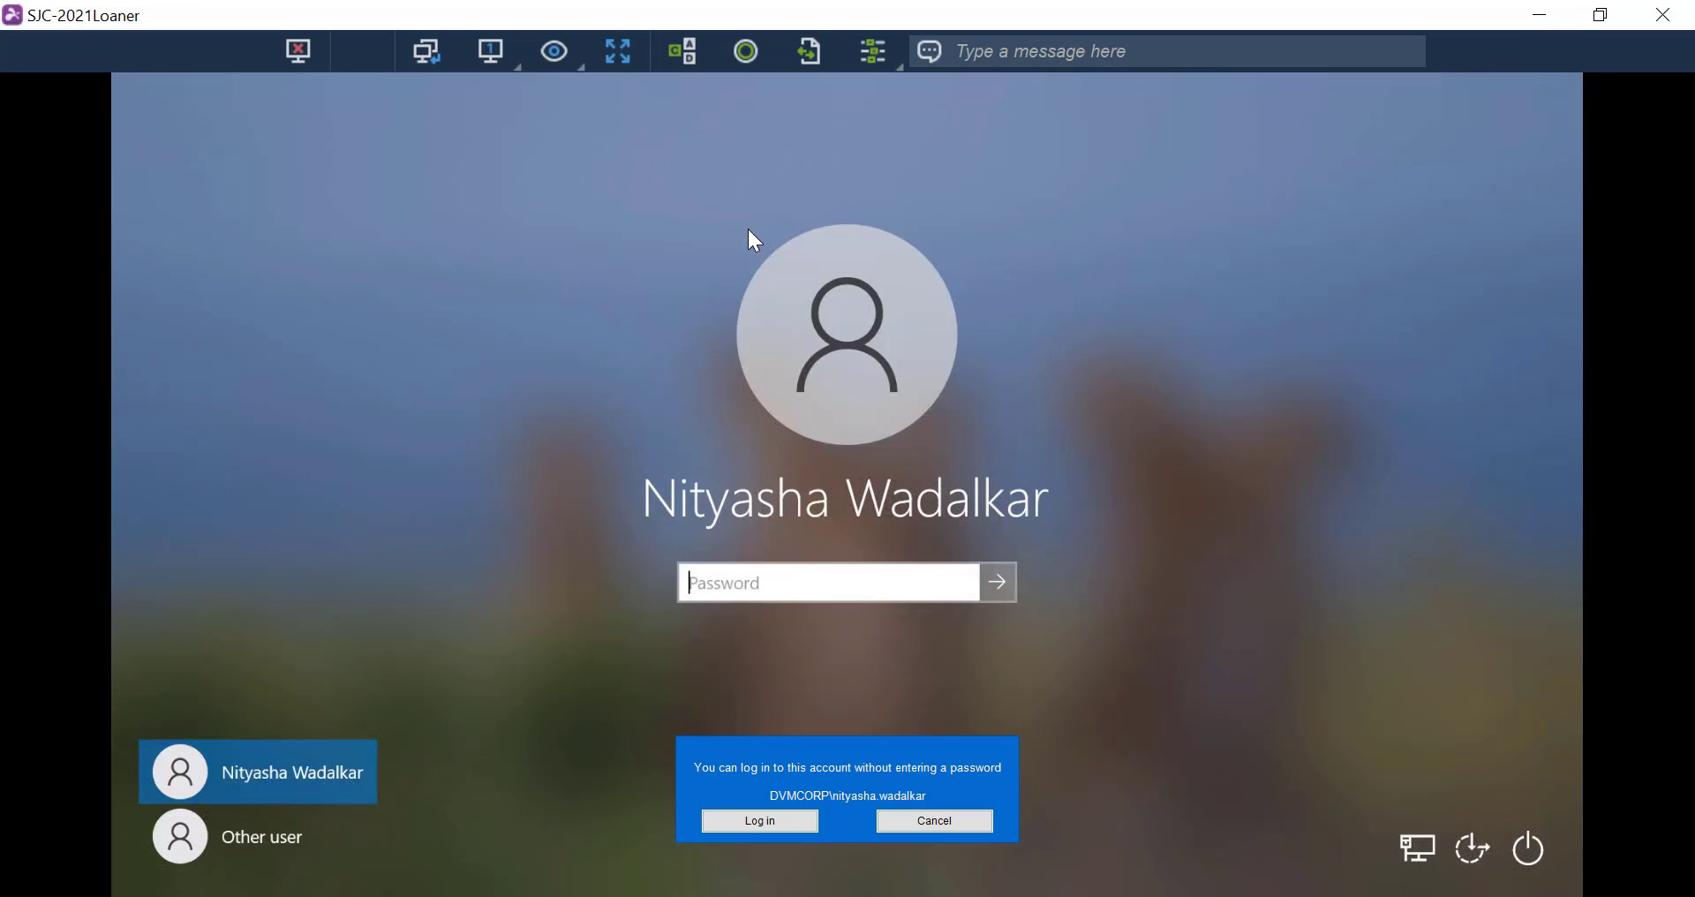
click(934, 821)
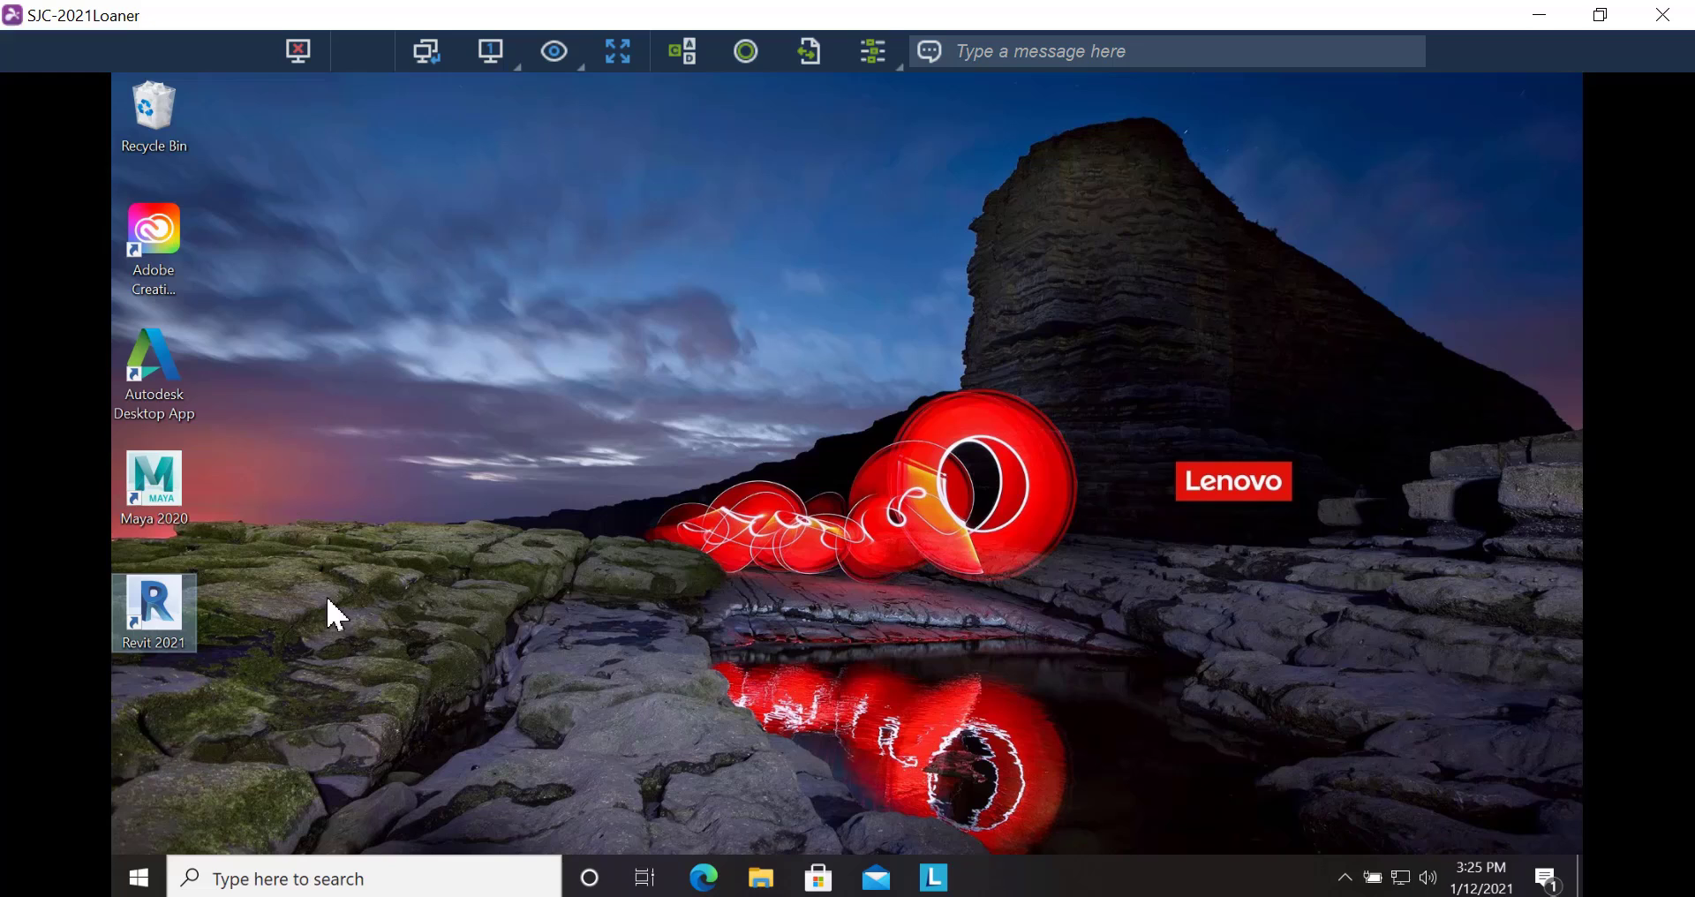
mouse_move(173, 627)
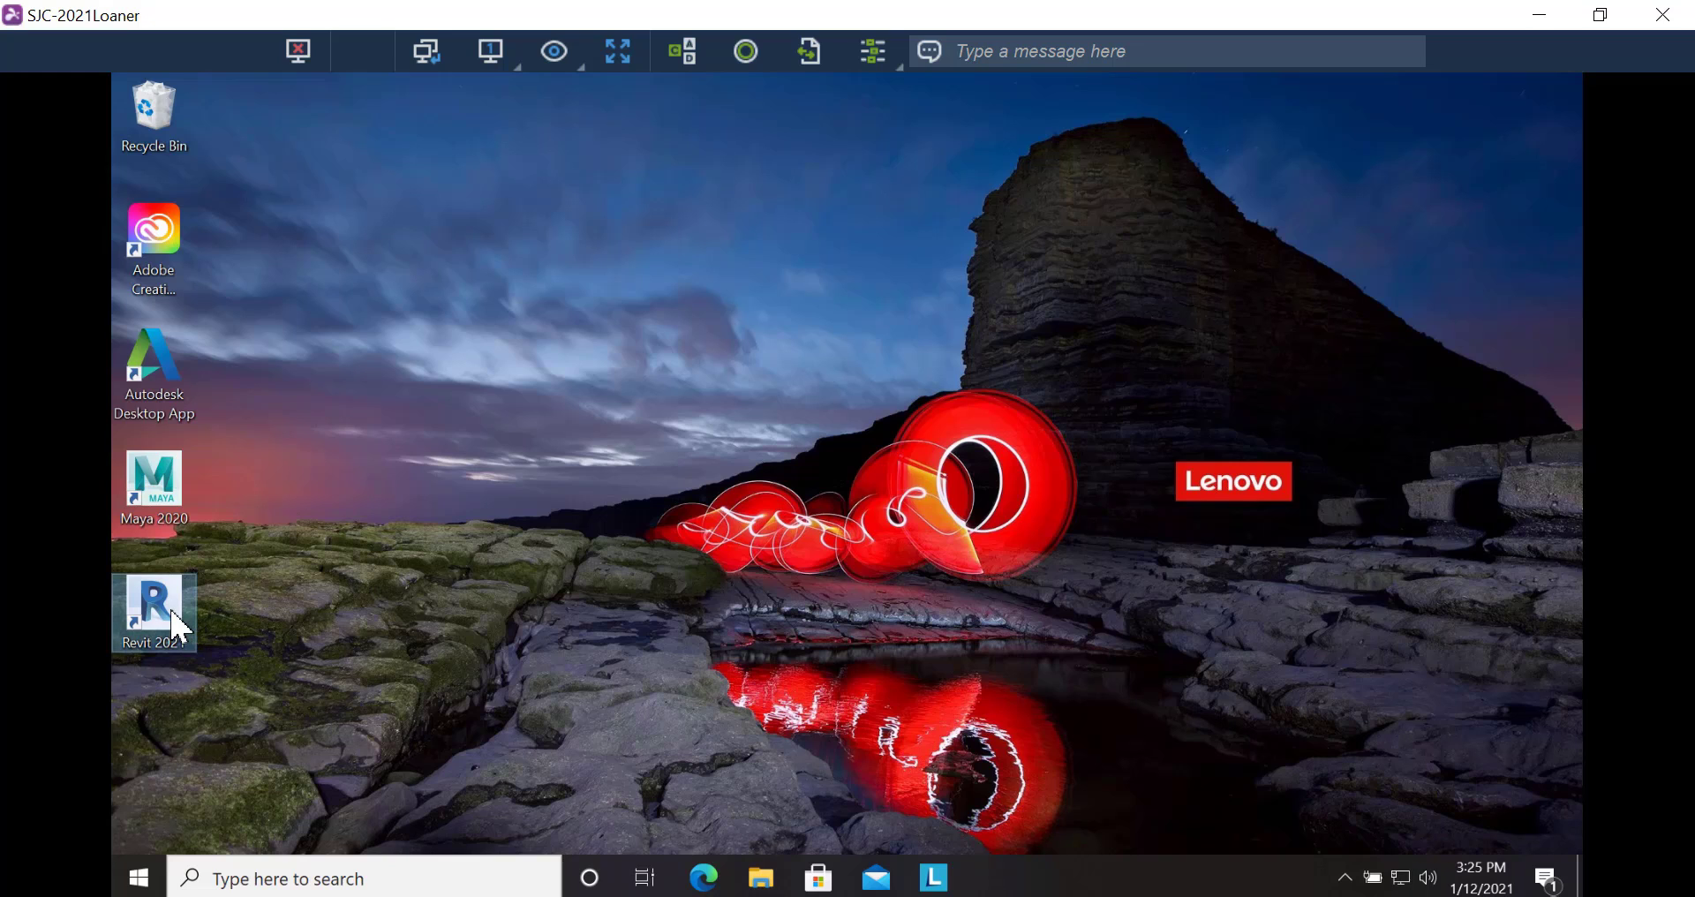
Step: Launch Revit 2021 on the remote computer and load the RAC basic sample project
double_click(153, 600)
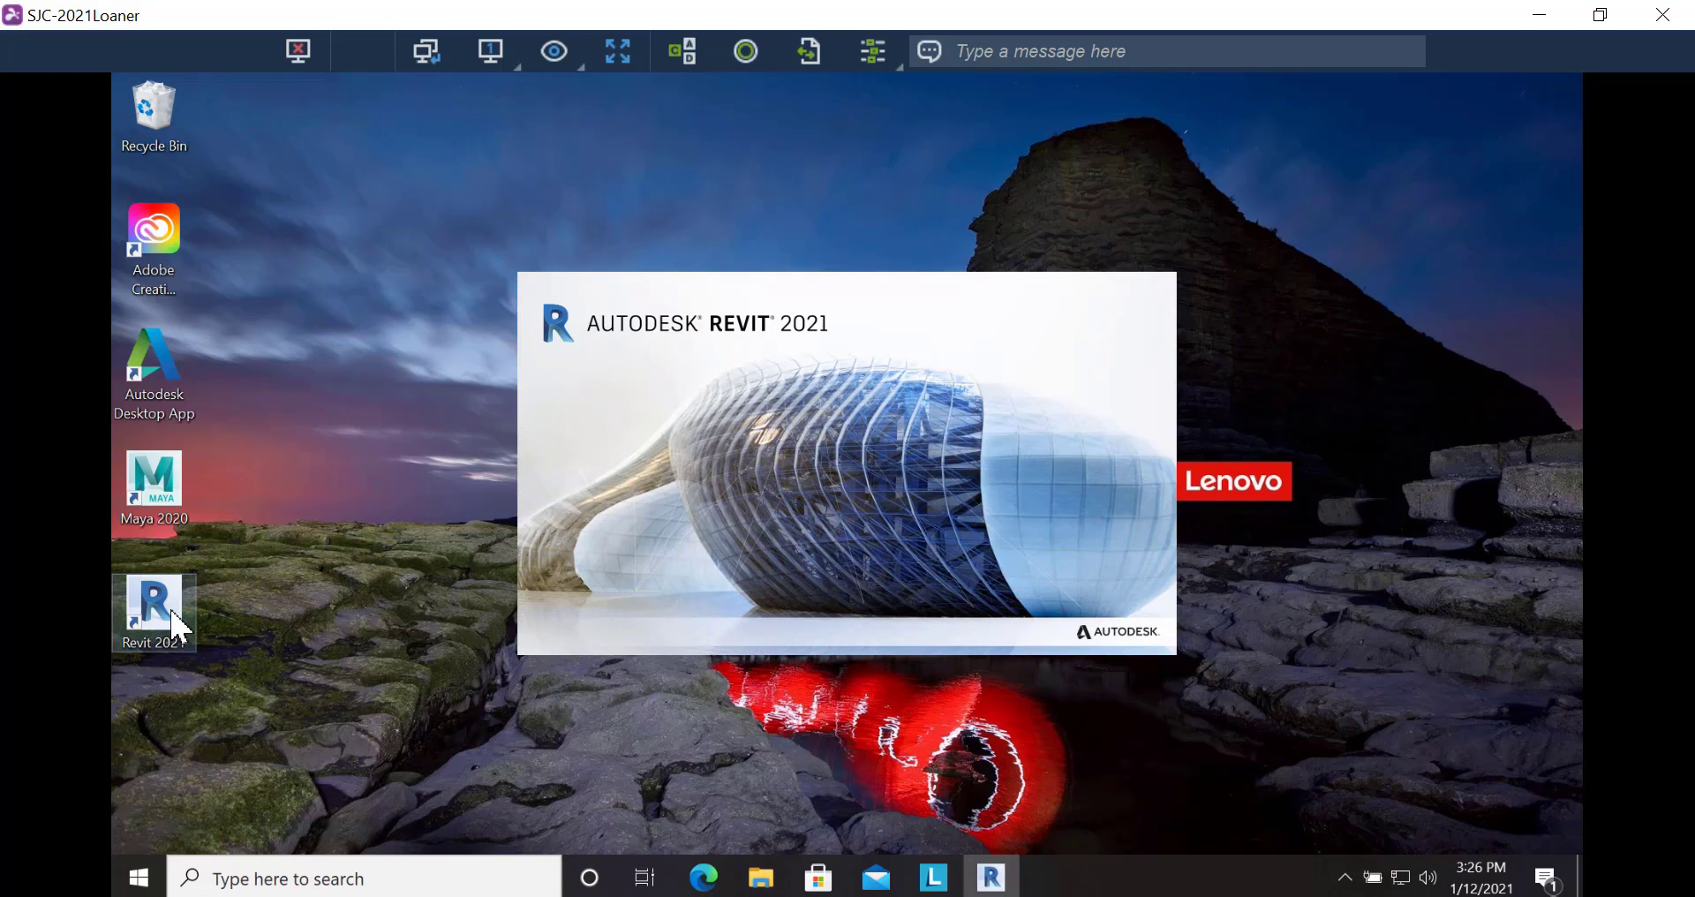
double_click(154, 604)
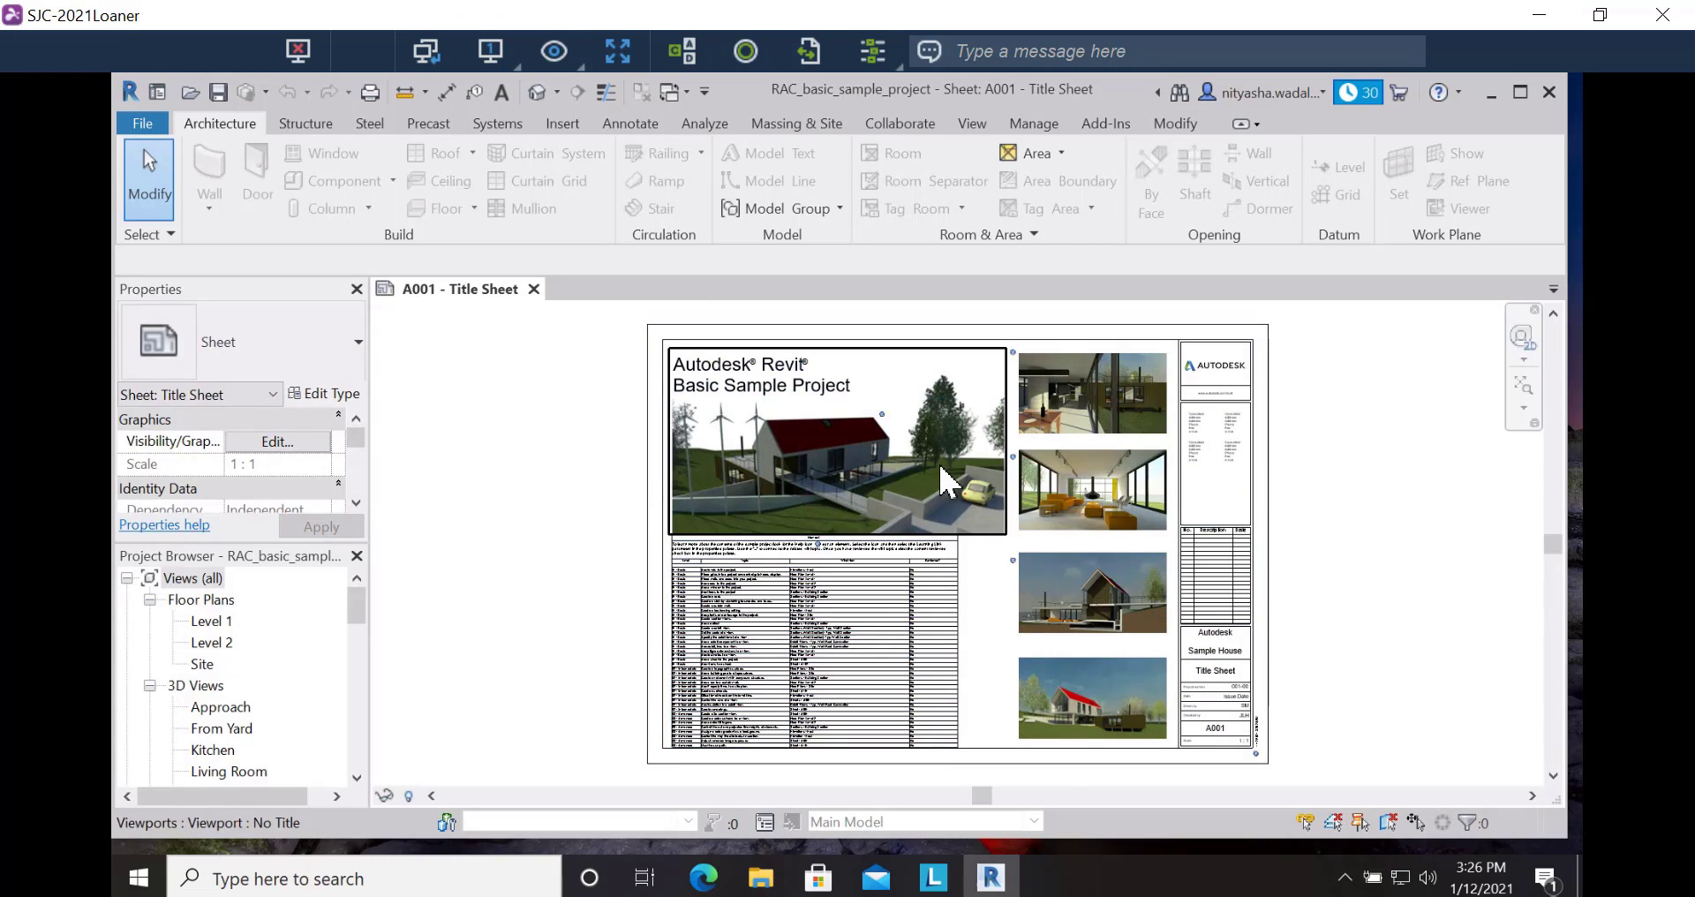
Step: Show the house model in the Living Room and default 3D views, viewed from the left and zoomed to fit
double_click(227, 772)
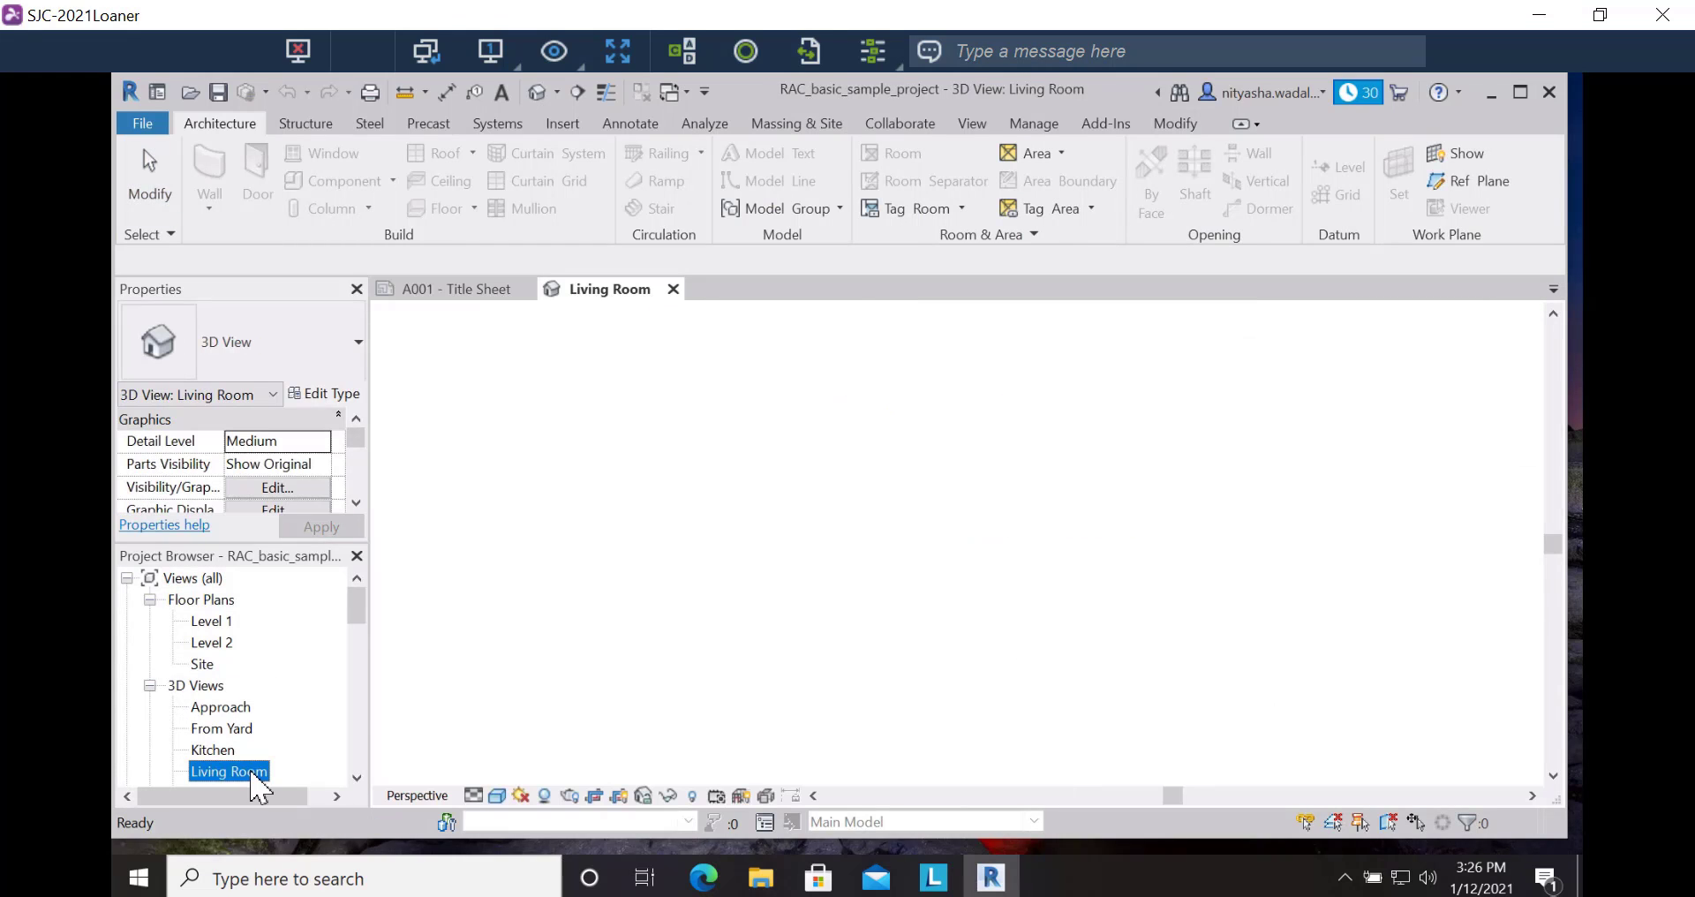
double_click(228, 772)
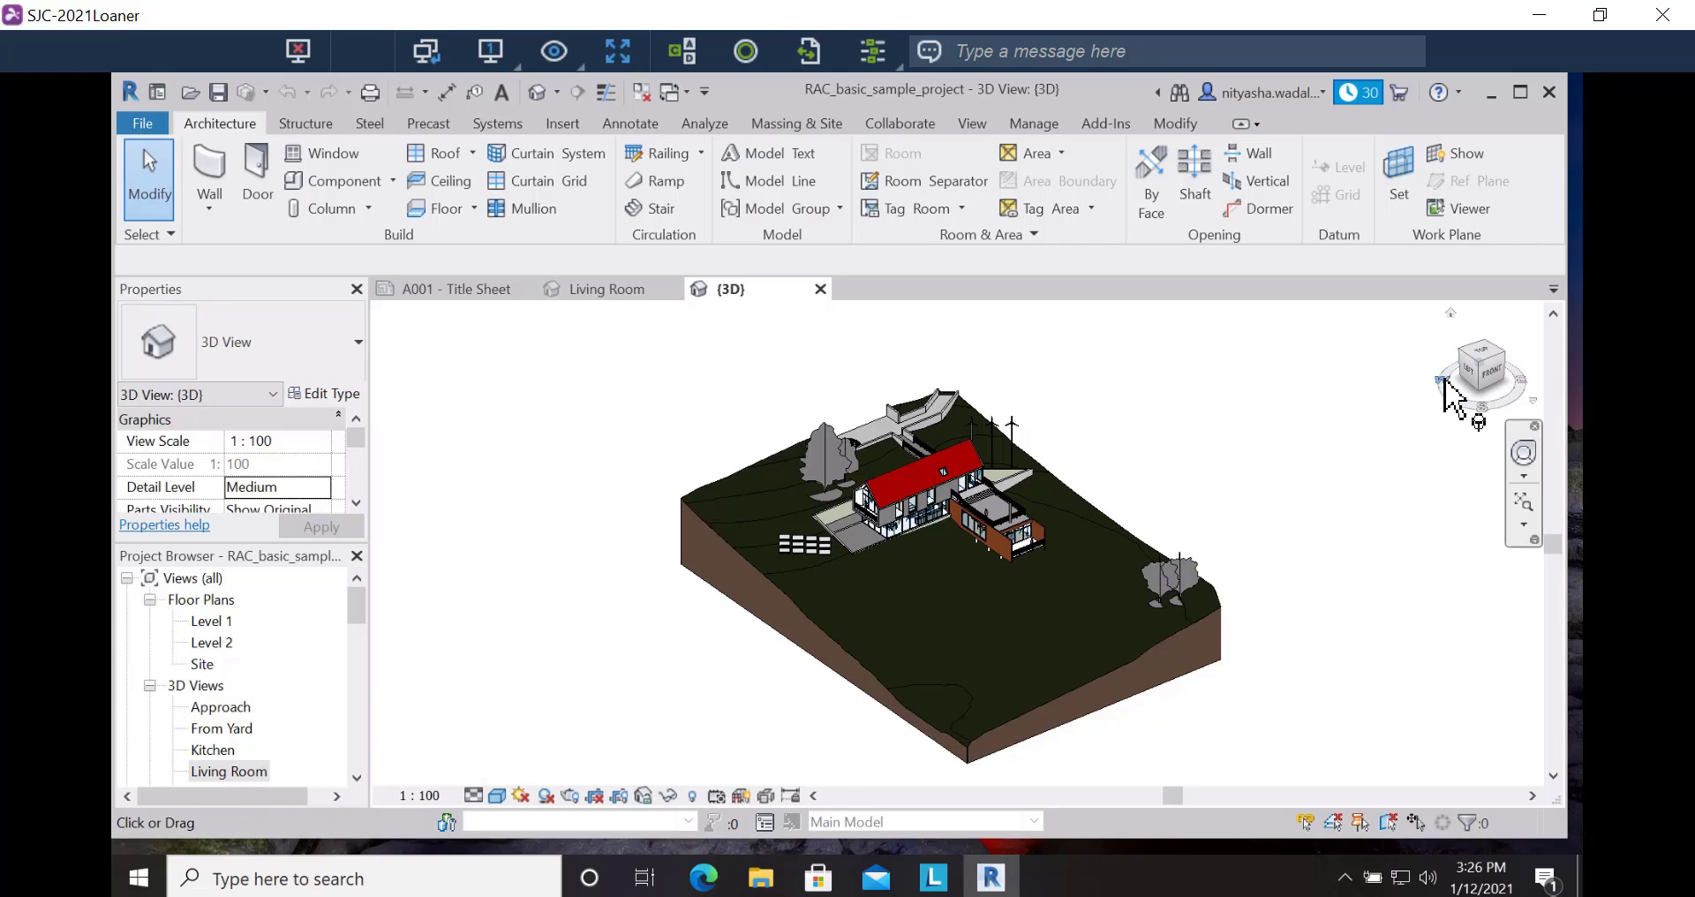
click(1497, 368)
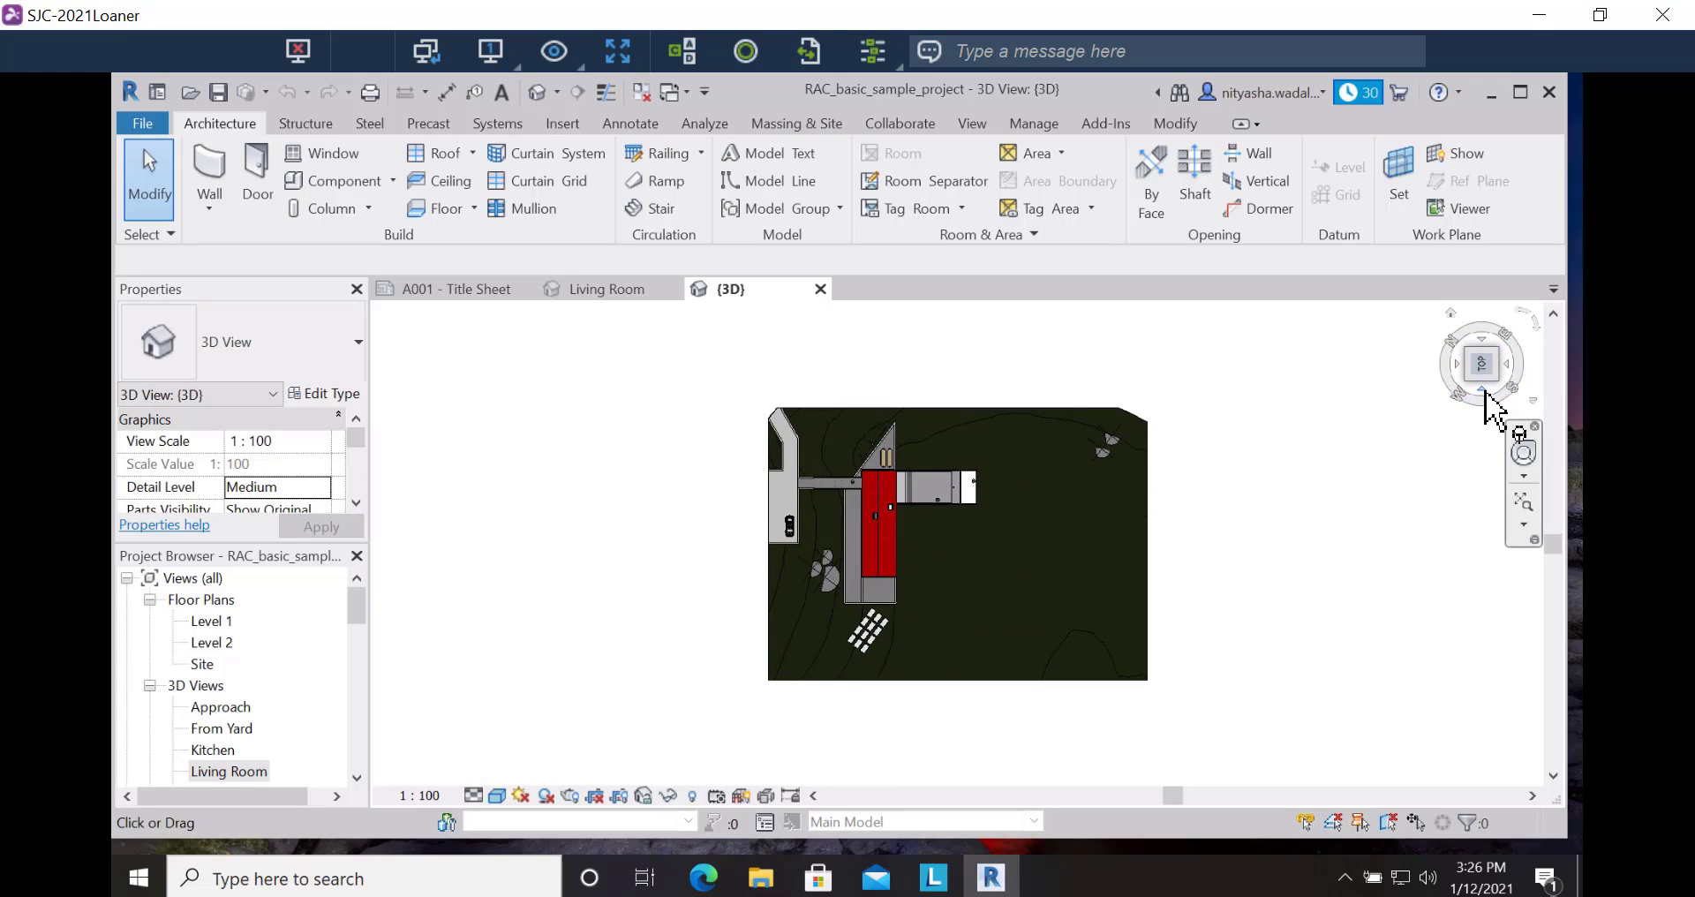
click(1481, 388)
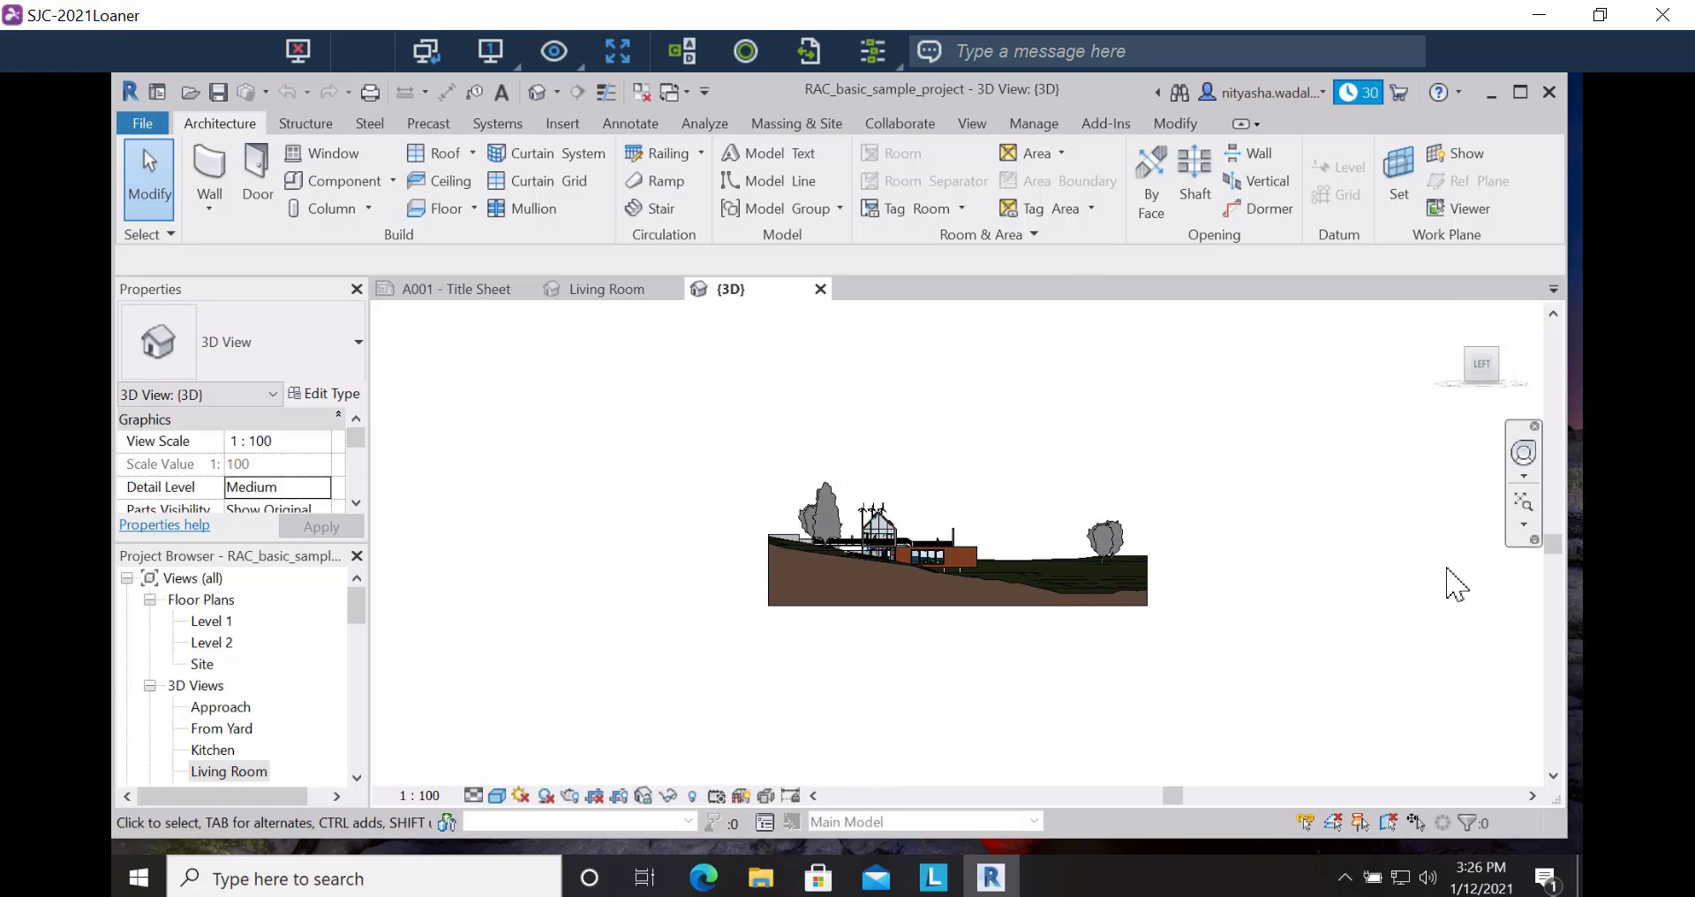
mouse_move(1521, 505)
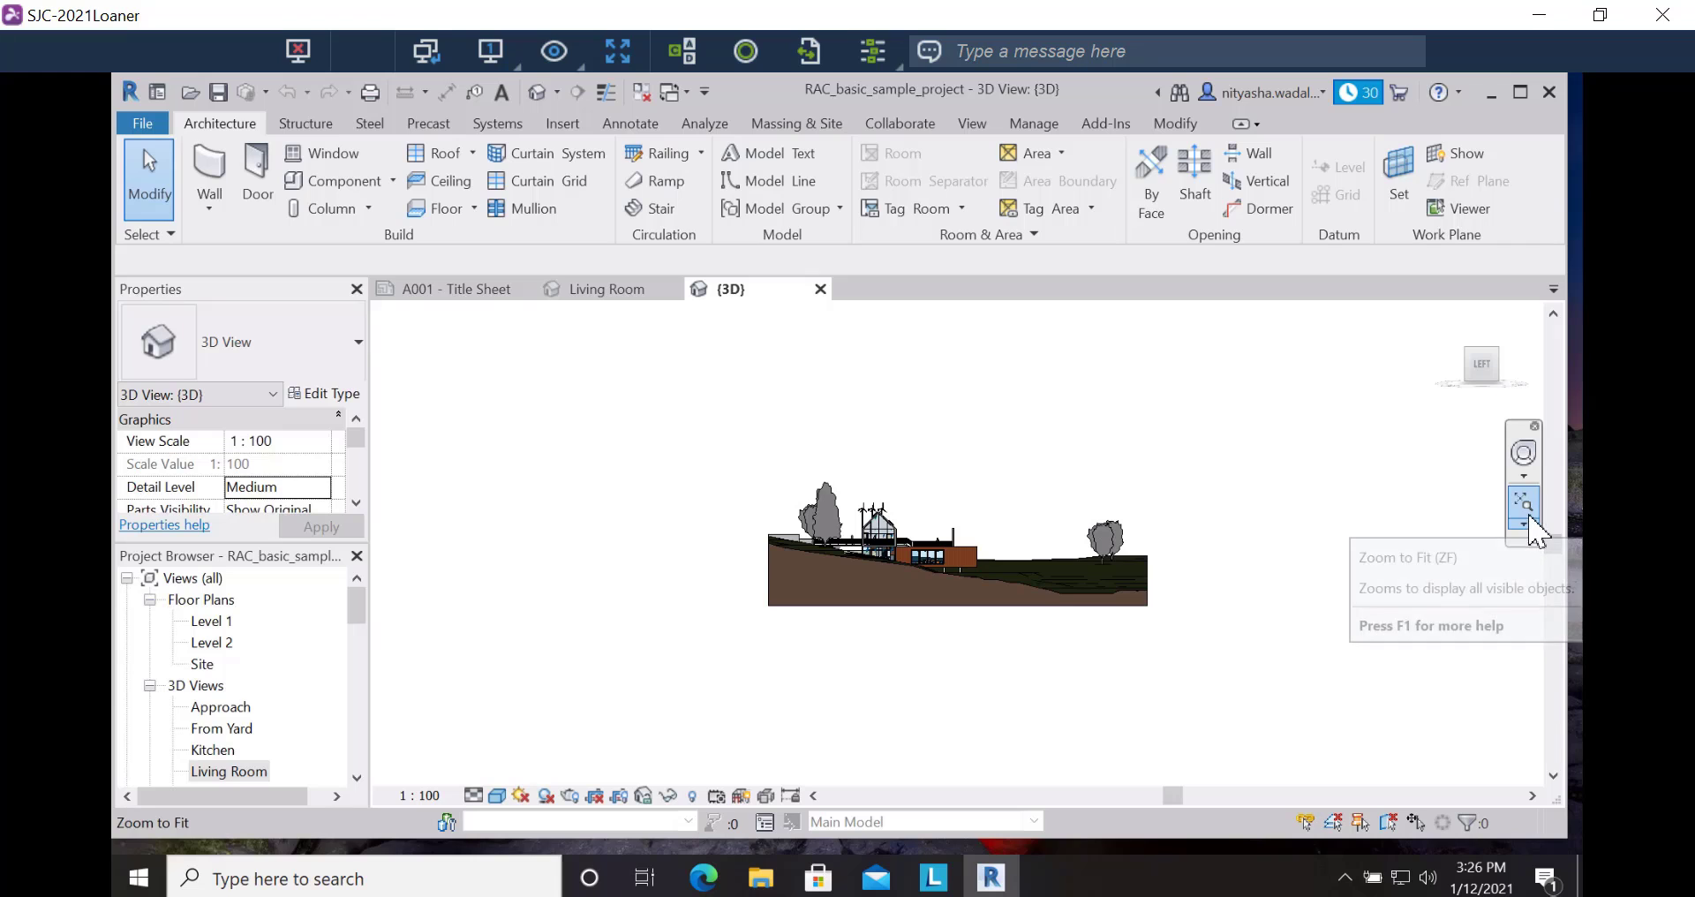
click(1522, 503)
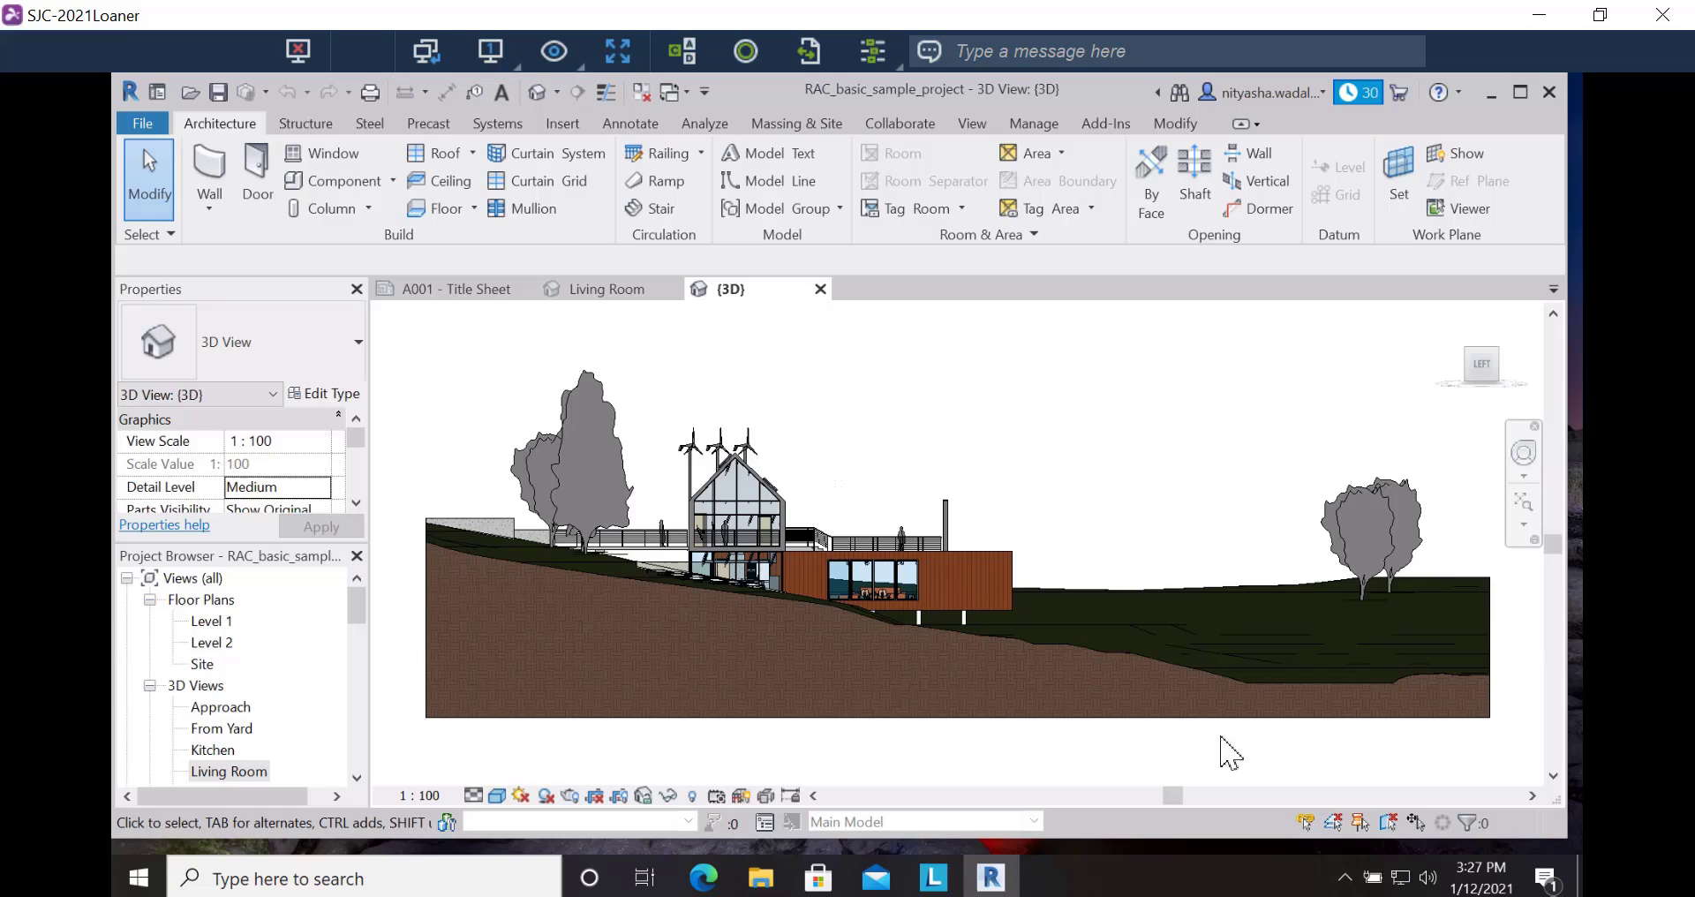
mouse_move(588, 267)
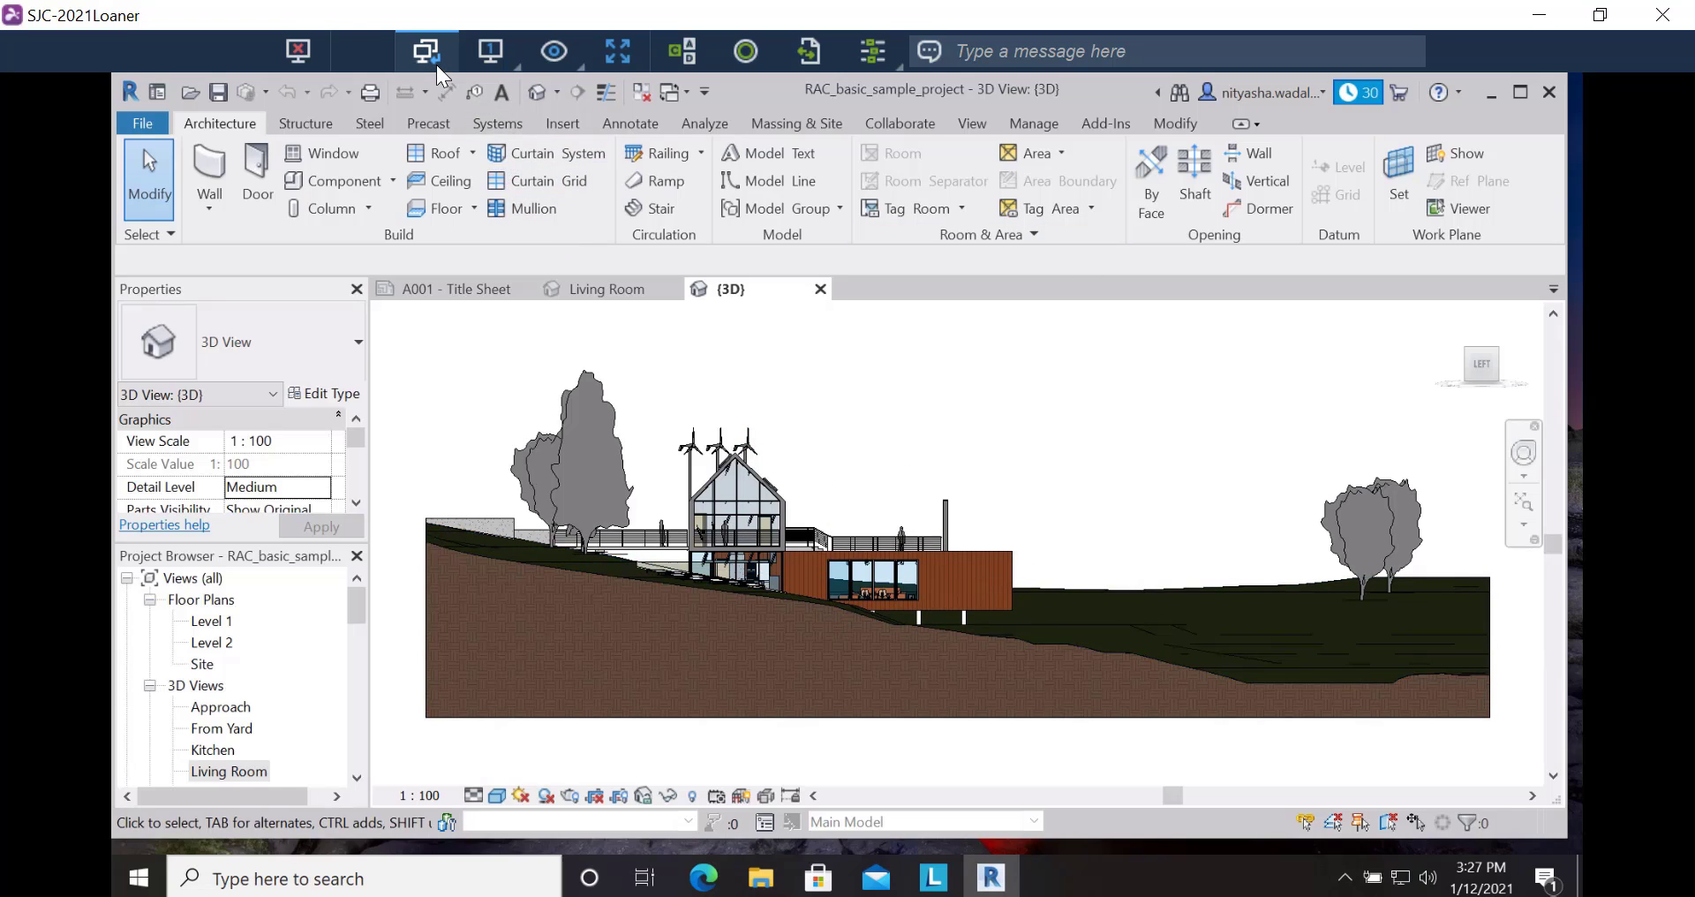
mouse_move(490, 50)
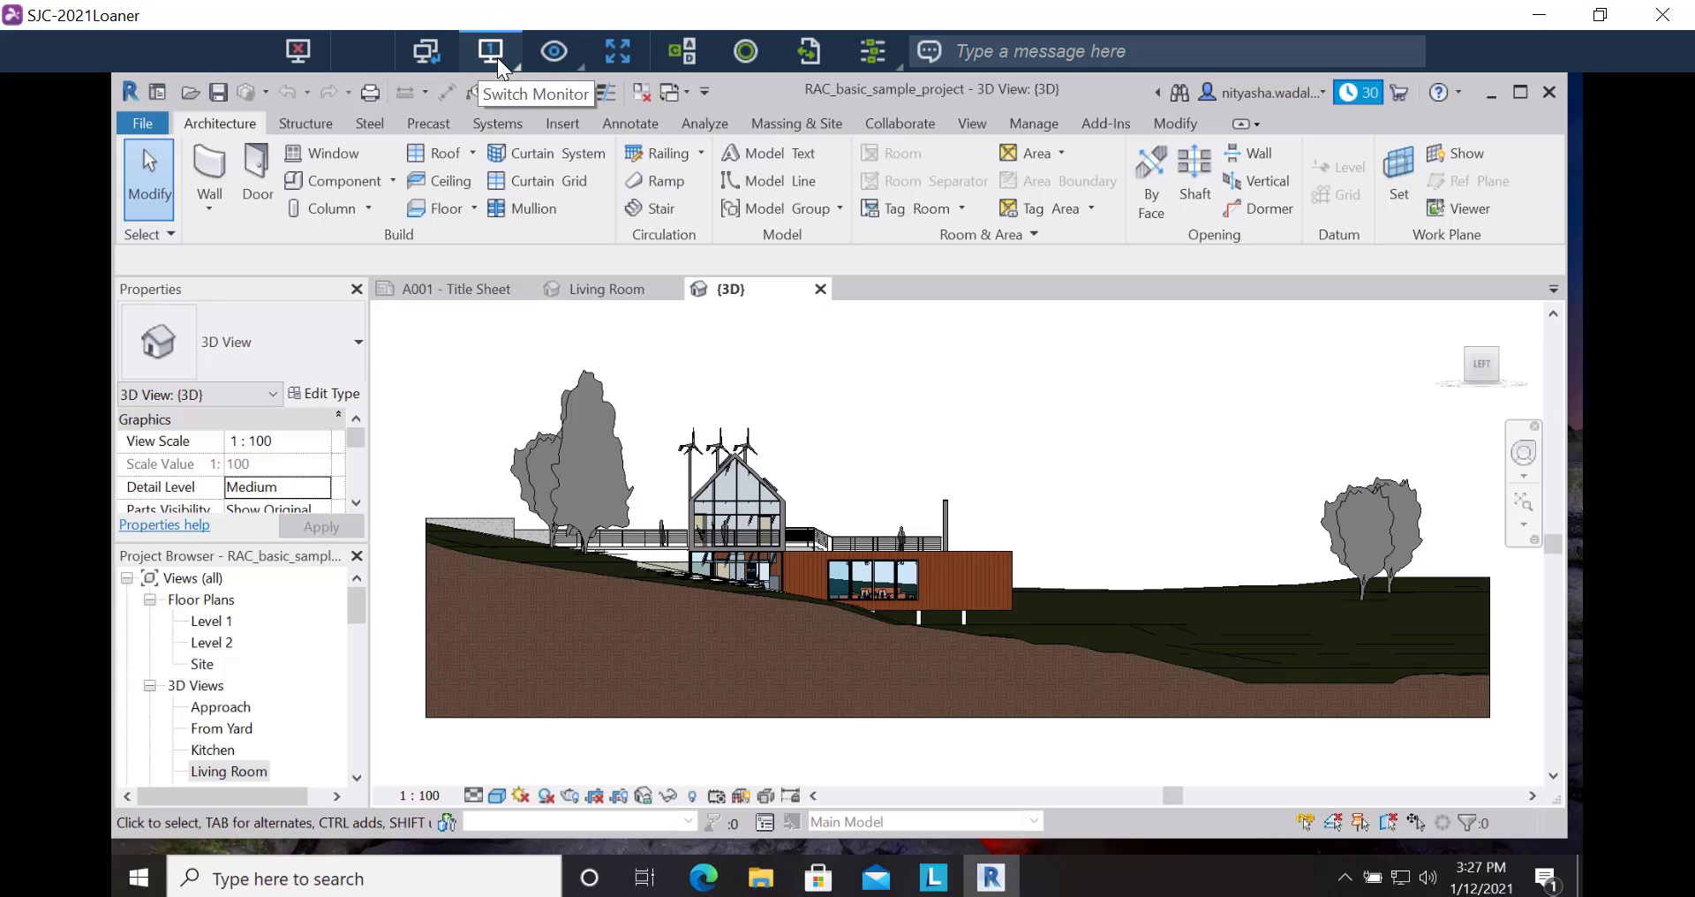
Step: Scale the remote Revit screen to fill the session window and show the extra remote-control options
click(618, 51)
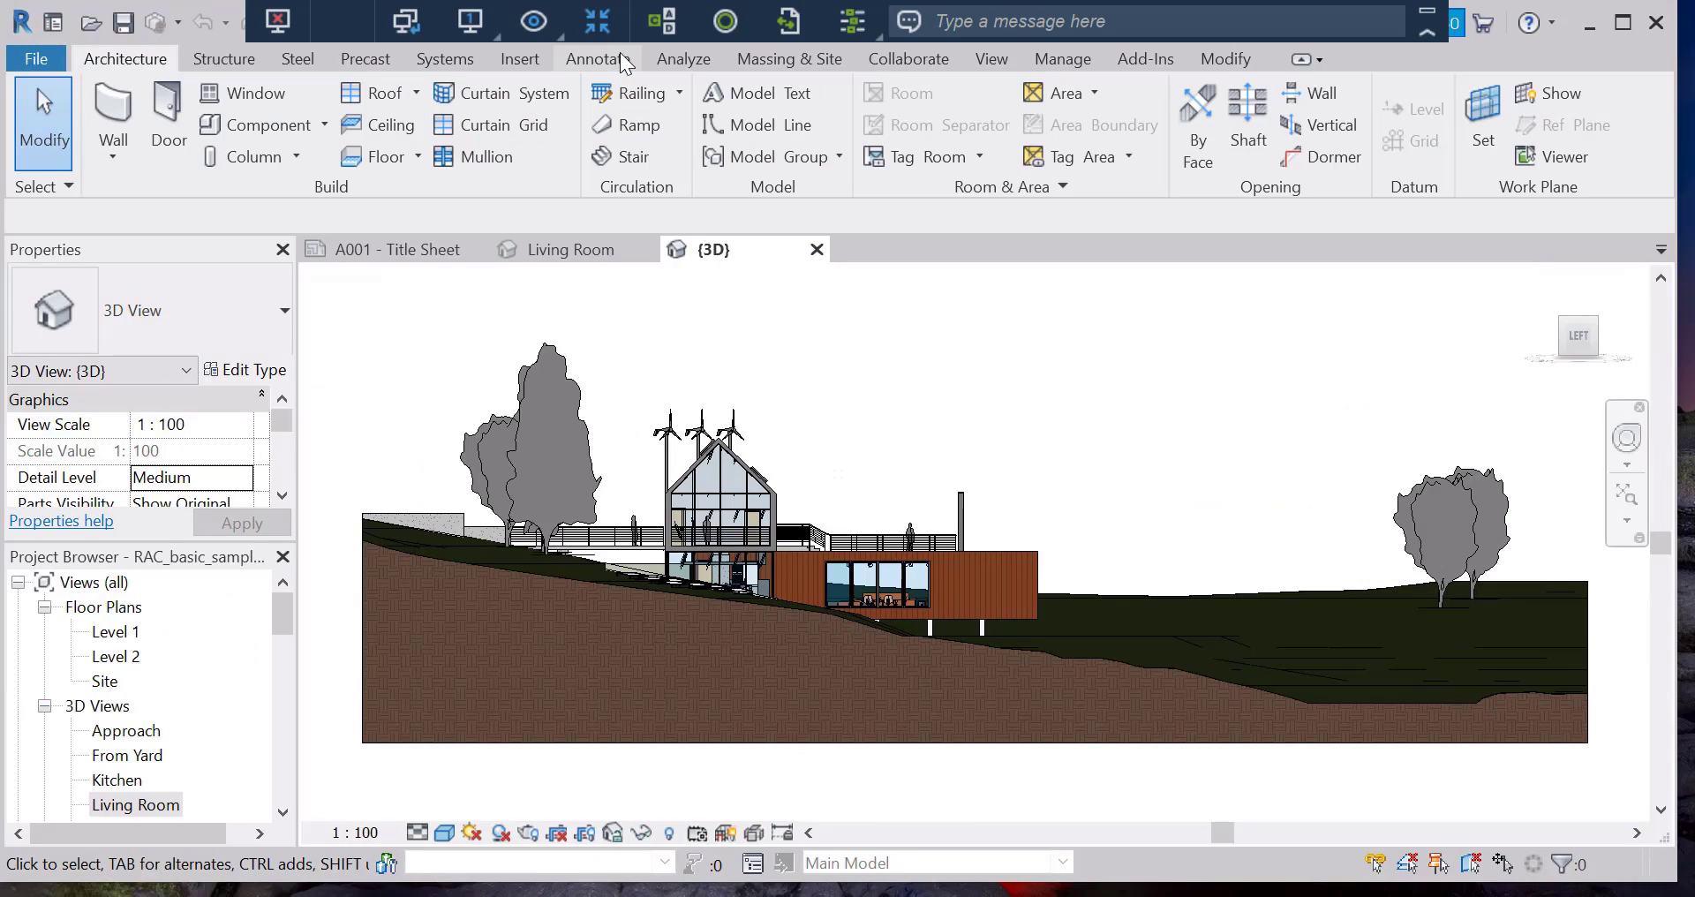
mouse_move(715, 39)
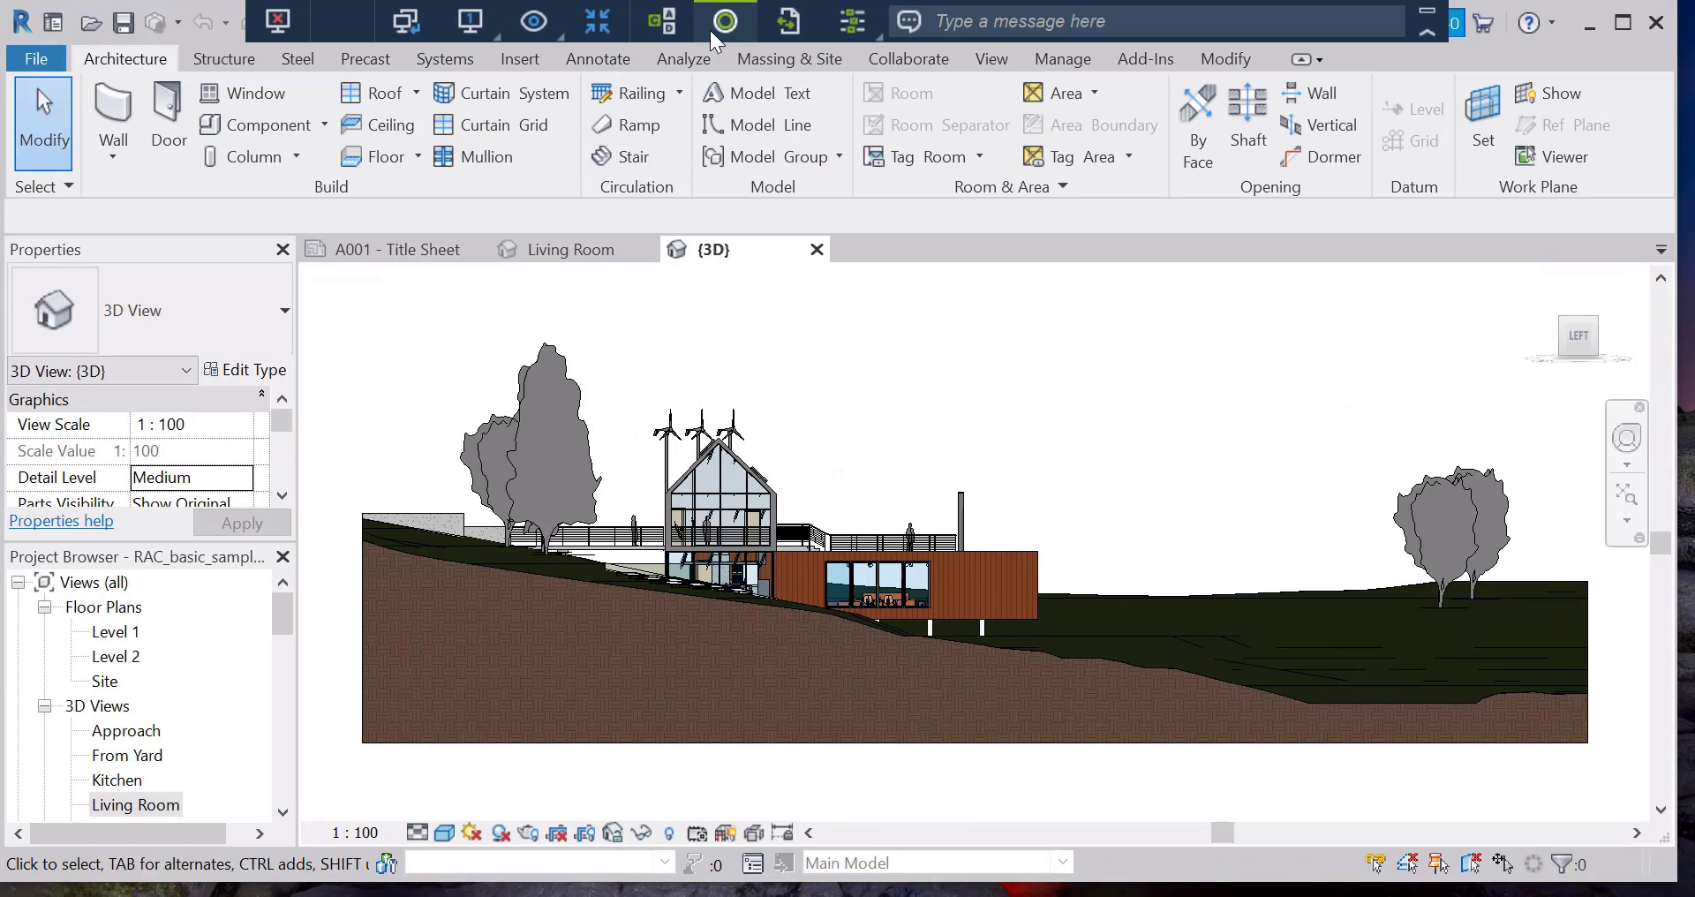
mouse_move(724, 21)
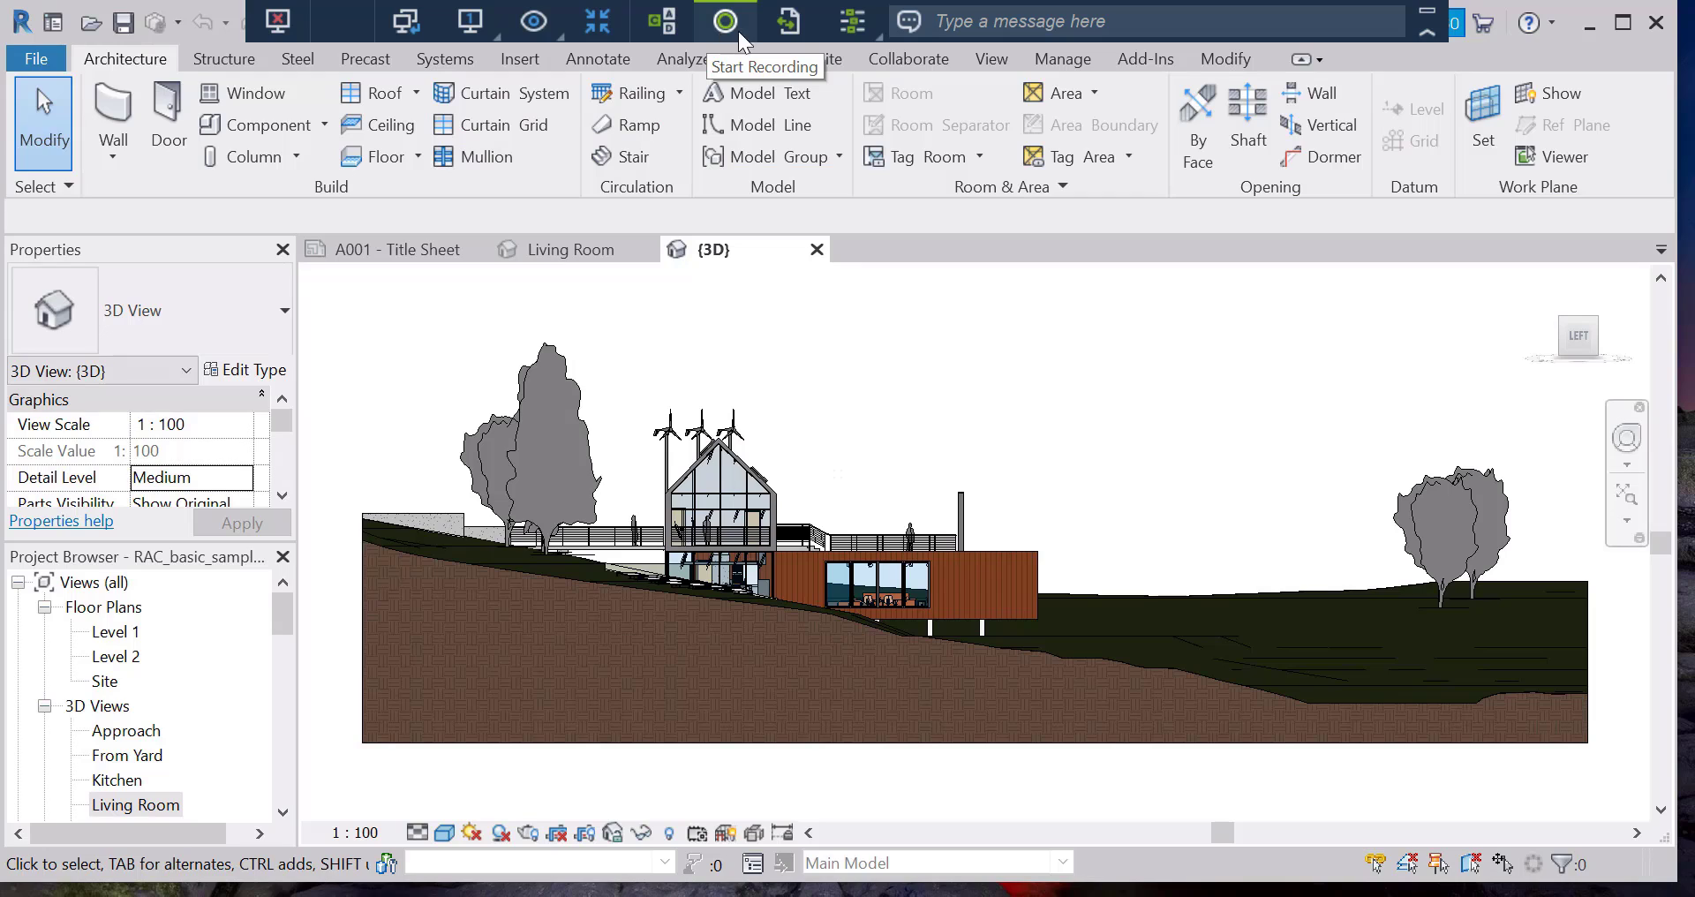
mouse_move(787, 20)
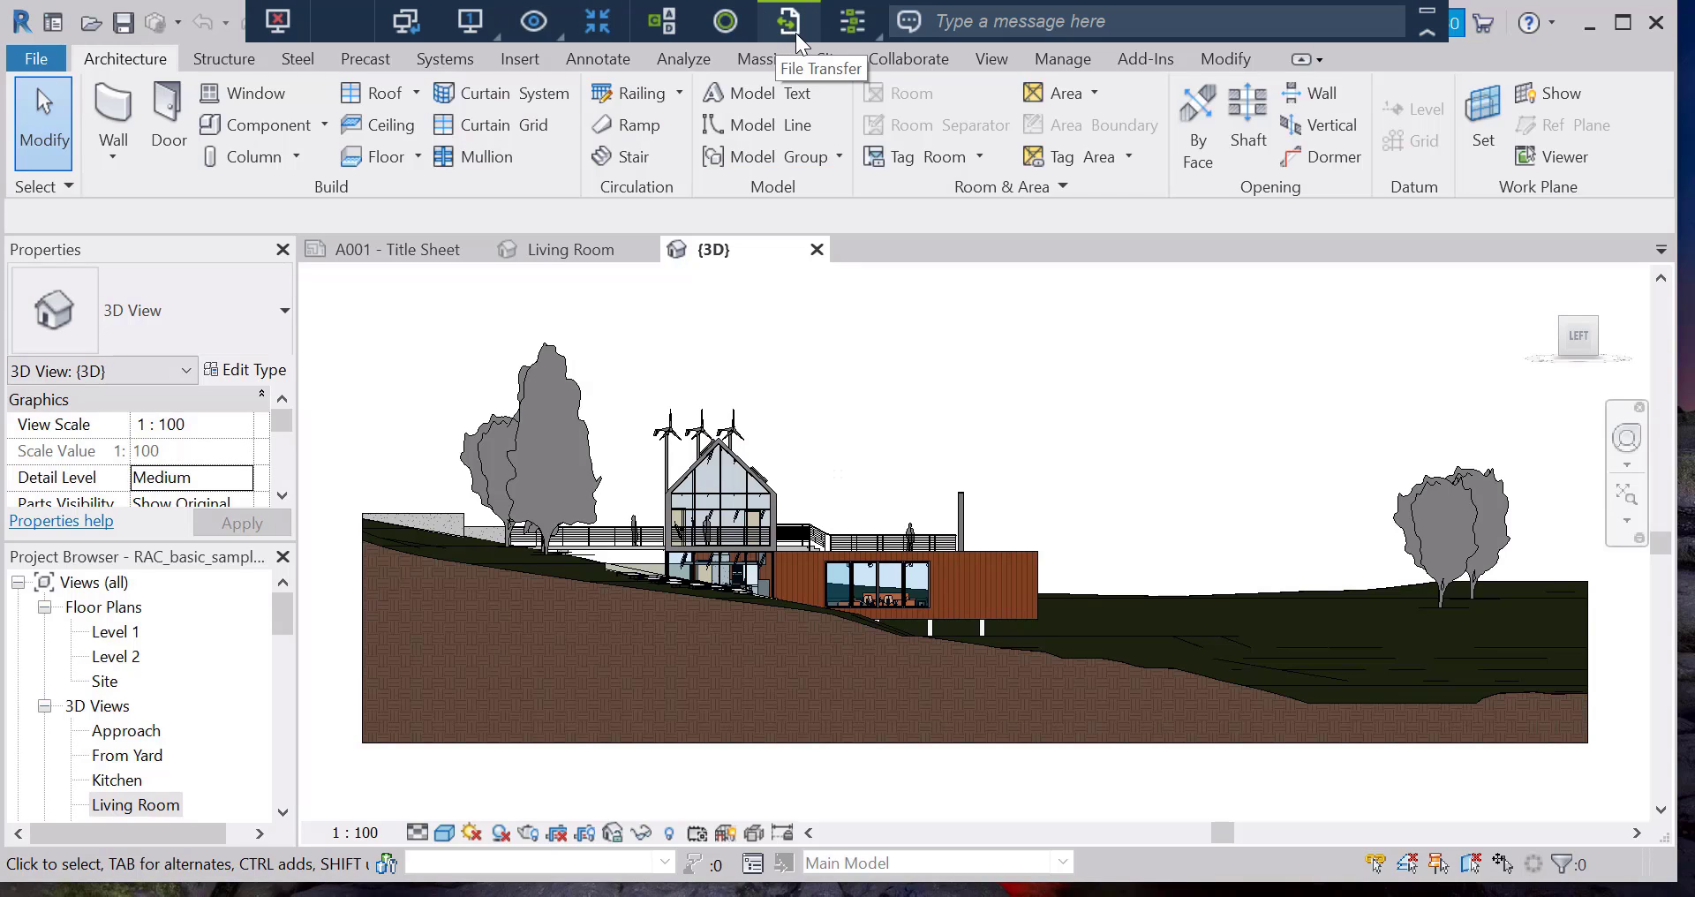
click(847, 19)
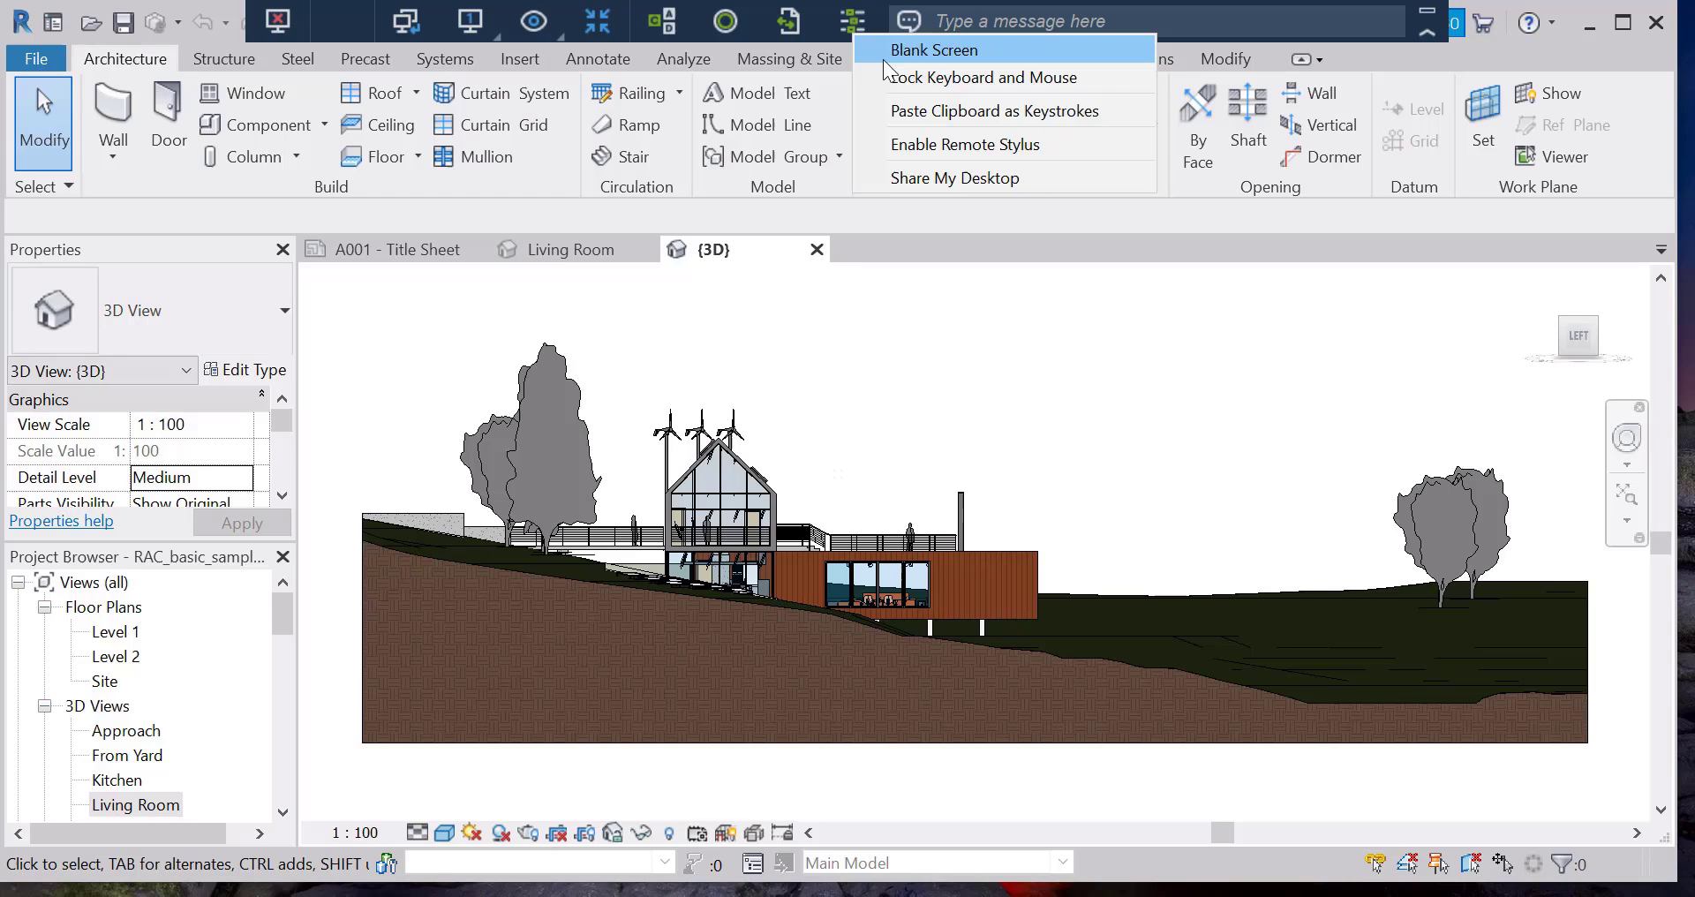
mouse_move(975, 20)
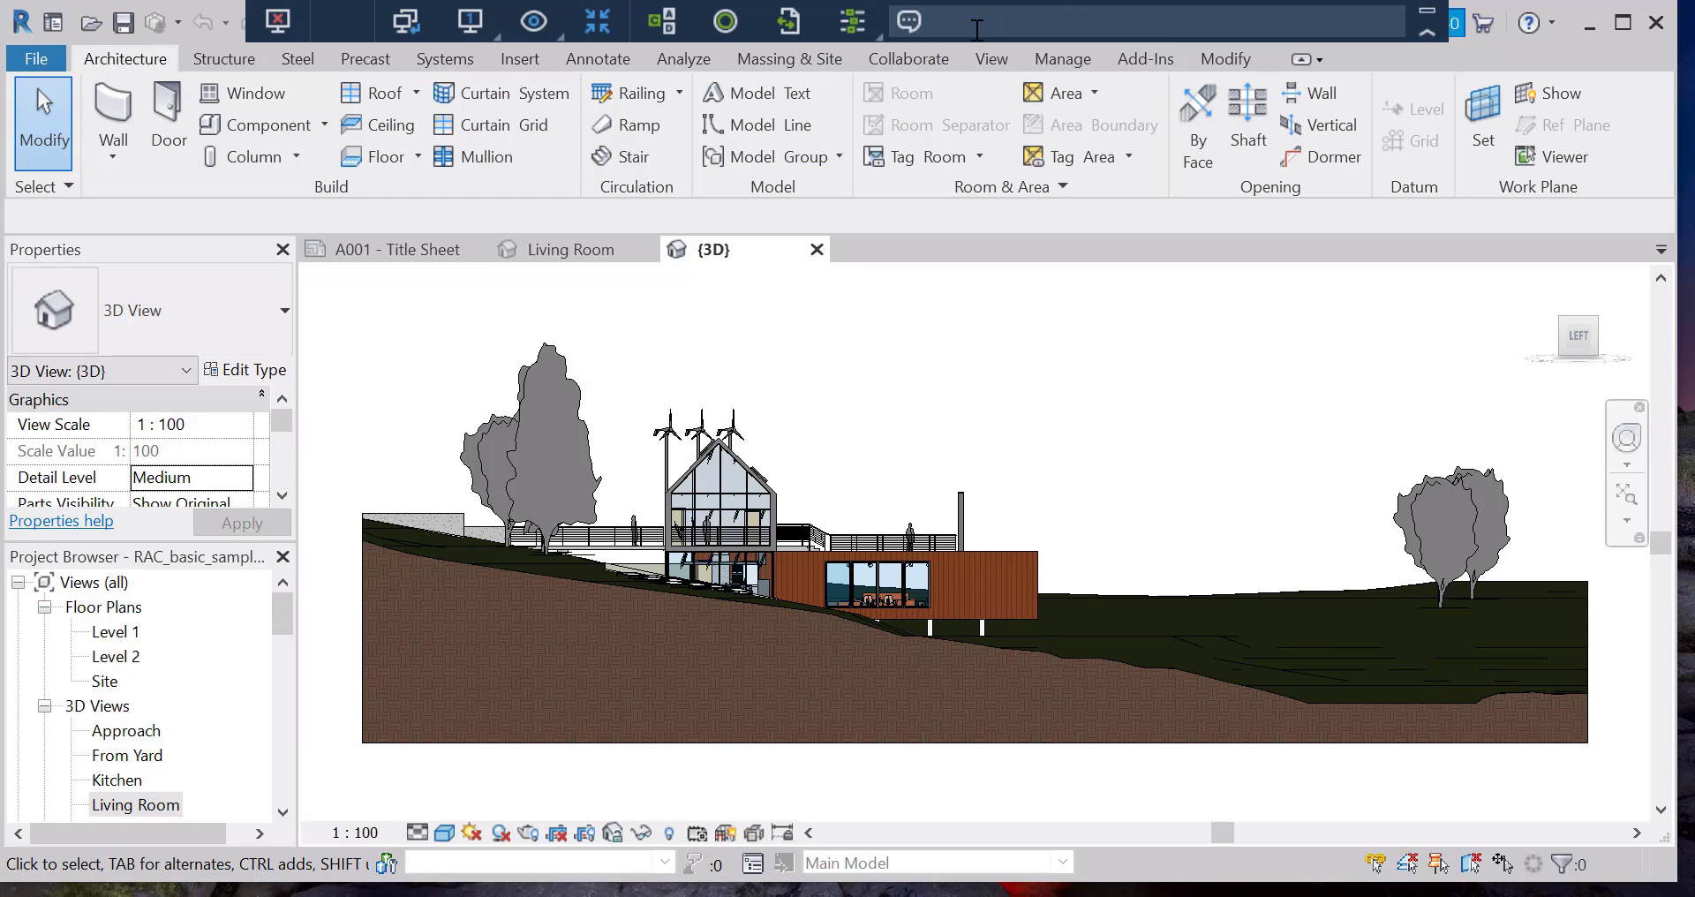
mouse_move(973, 43)
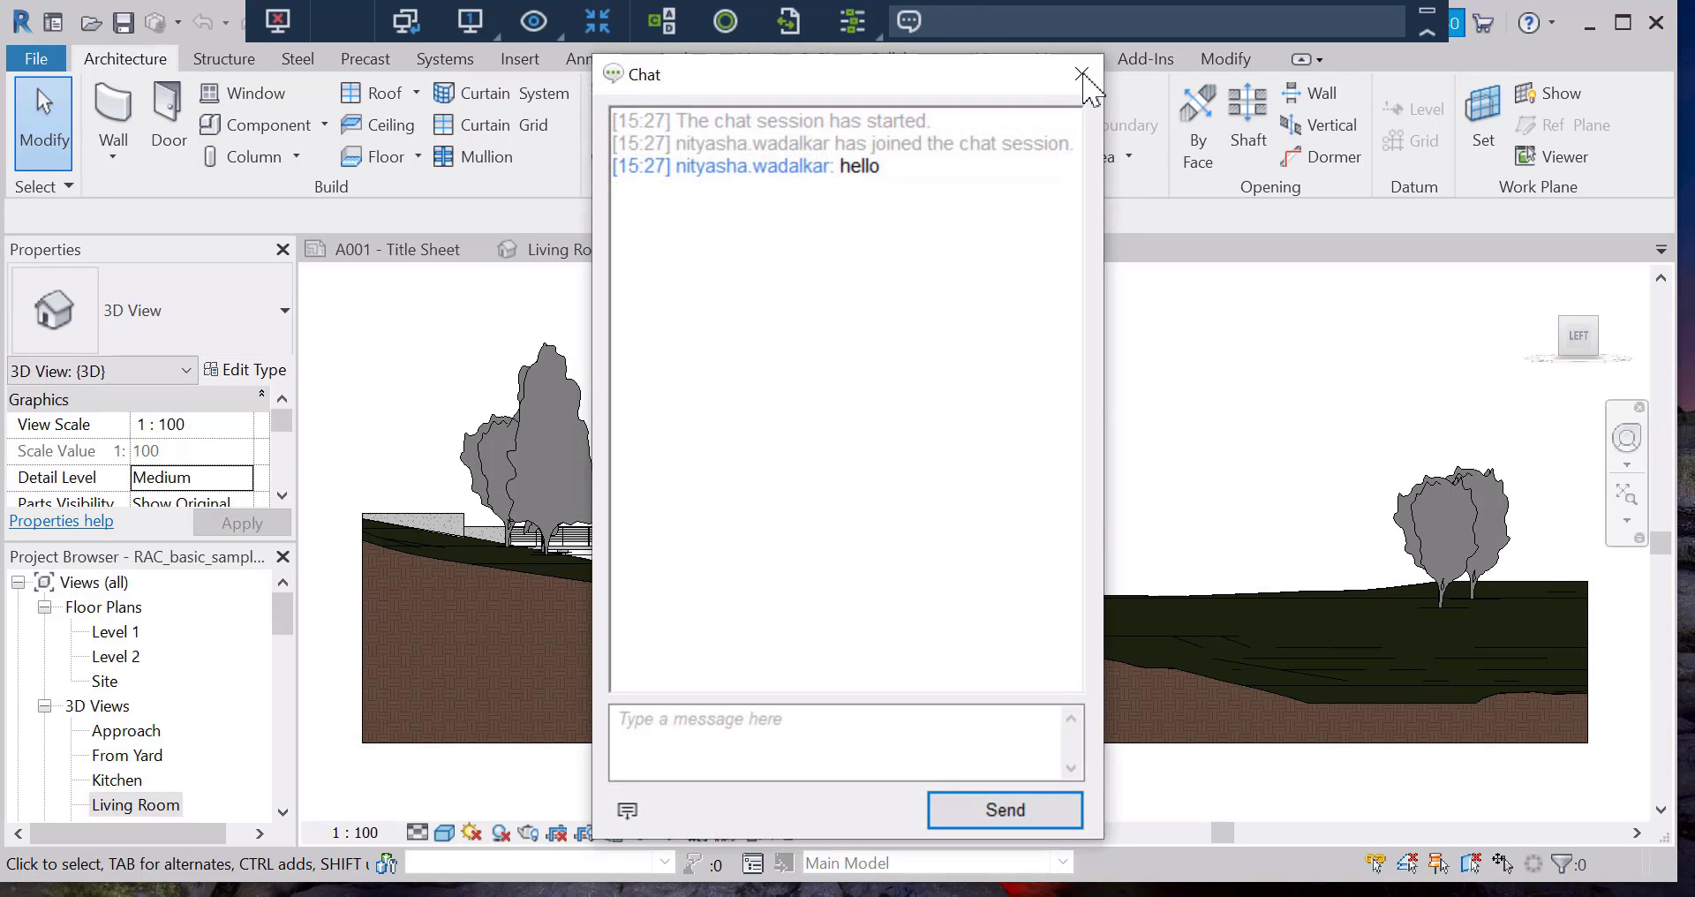
Step: Close the session chat window after the hello message, leaving the Revit model visible
click(1073, 74)
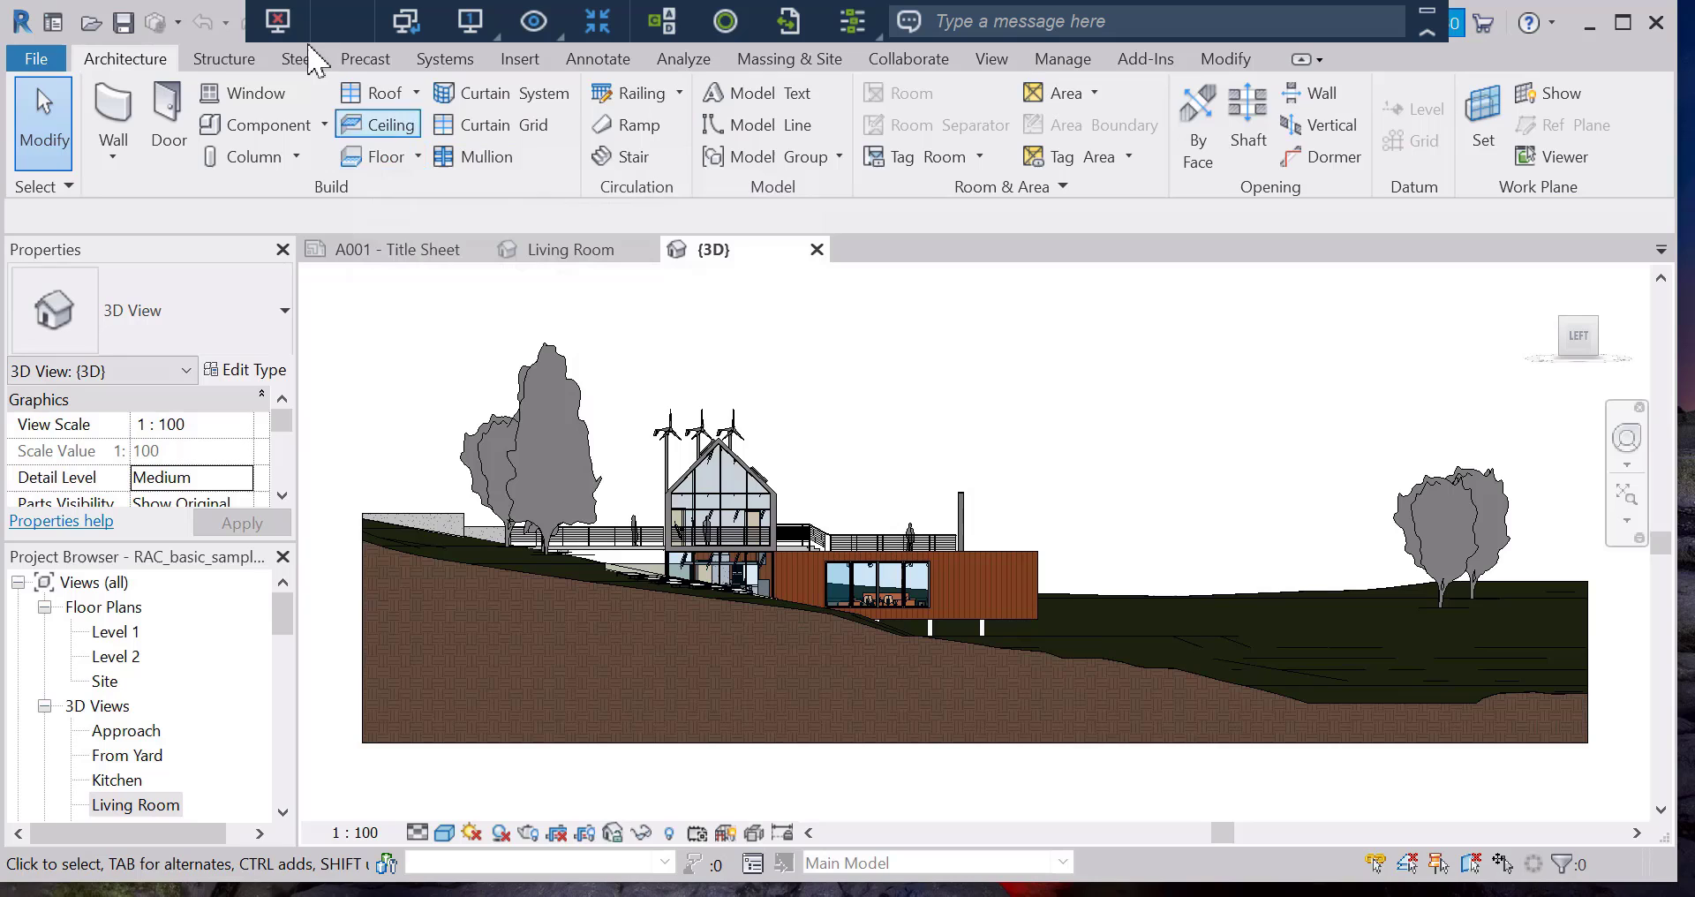
mouse_move(279, 21)
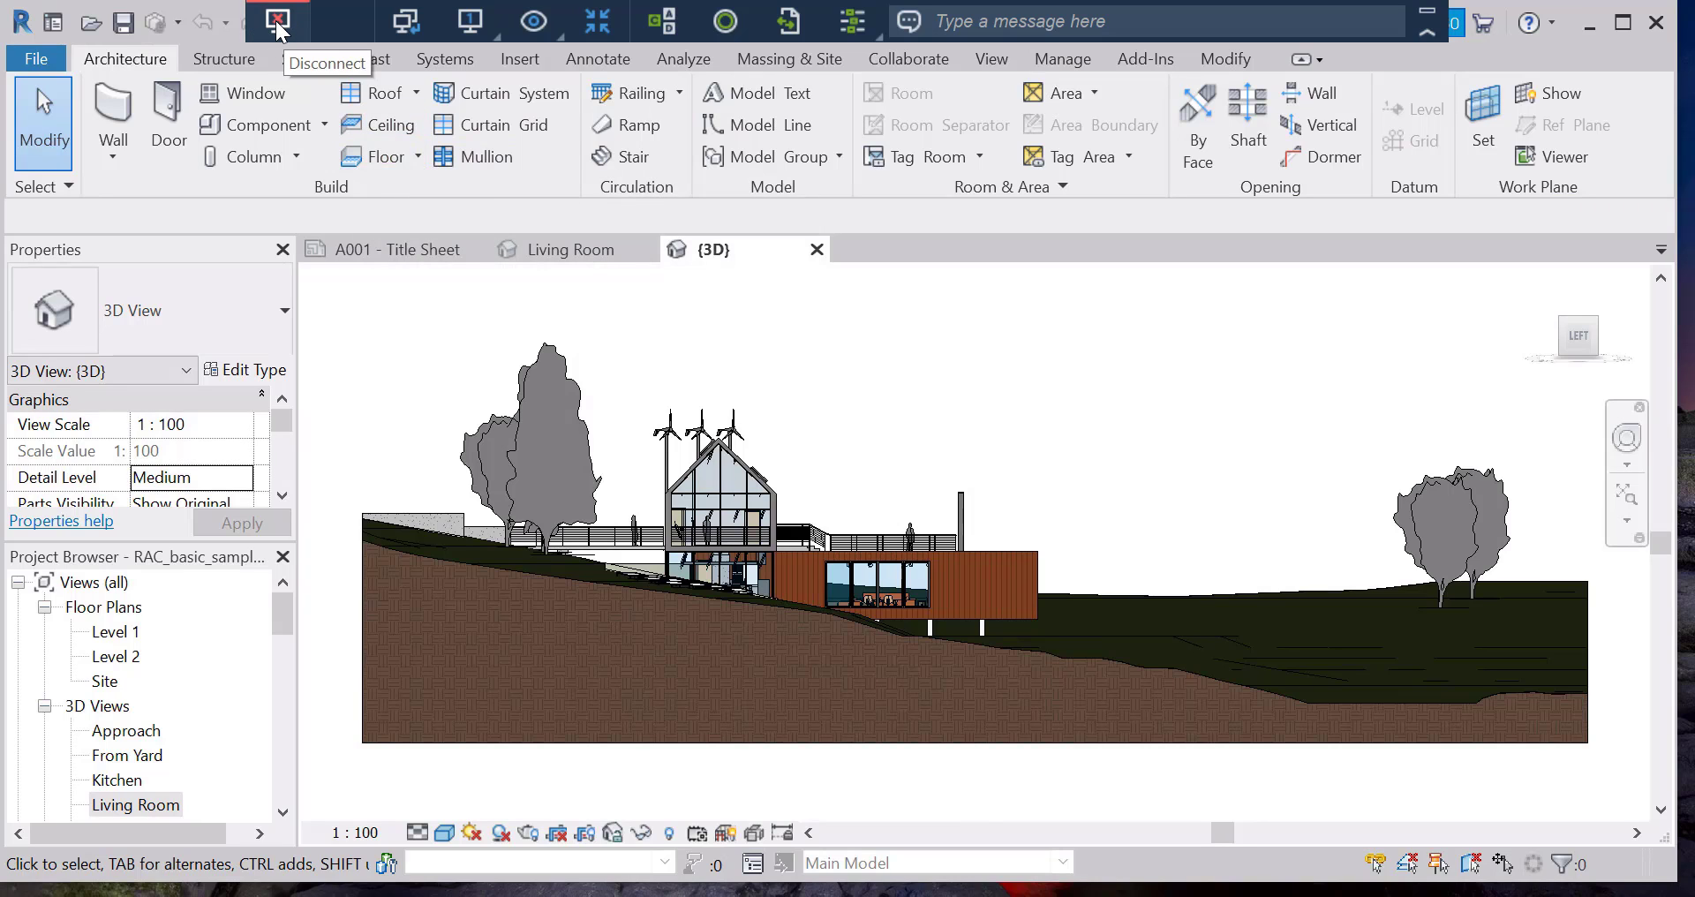